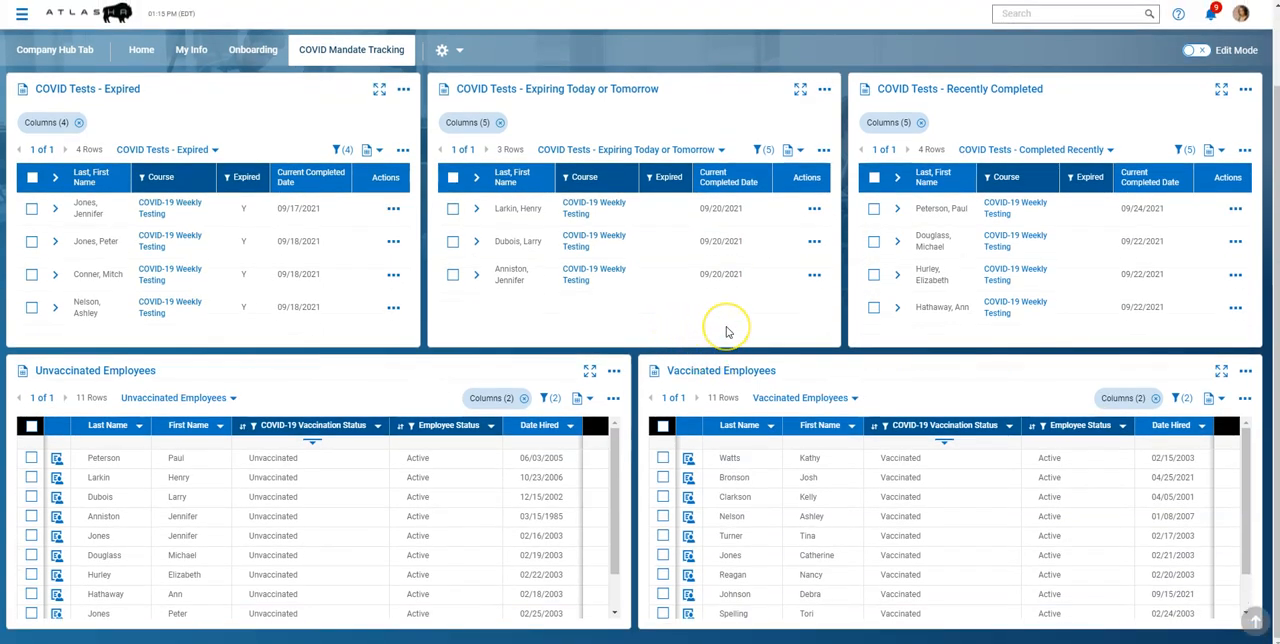
{"action": "mouse_move", "coordinate": [688, 288]}
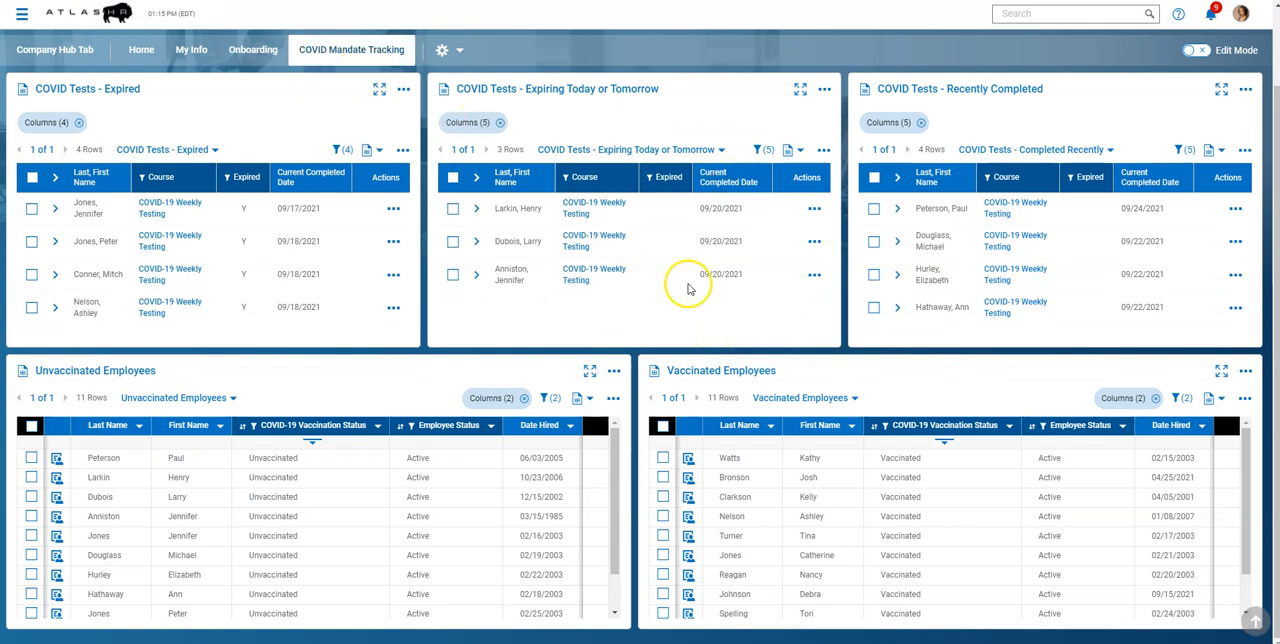
{"action": "mouse_move", "coordinate": [684, 284]}
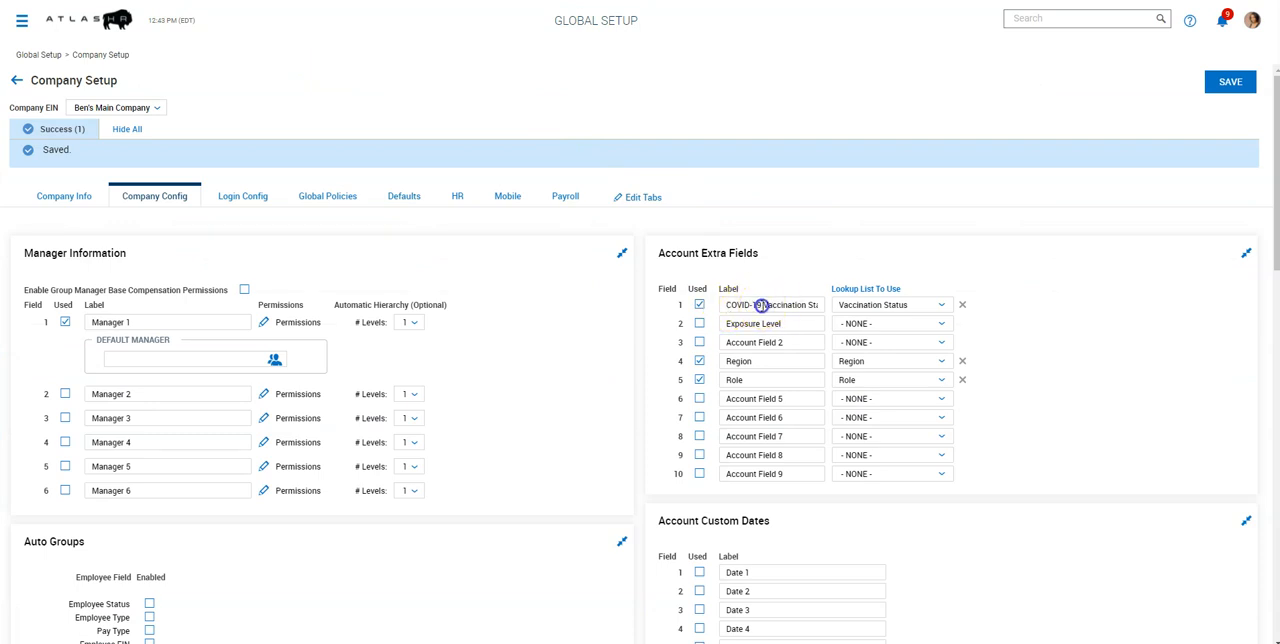
Open Company Setup's Account Extra Fields showing the COVID-19 vaccination status field
{"action": "double_click", "coordinate": [772, 304]}
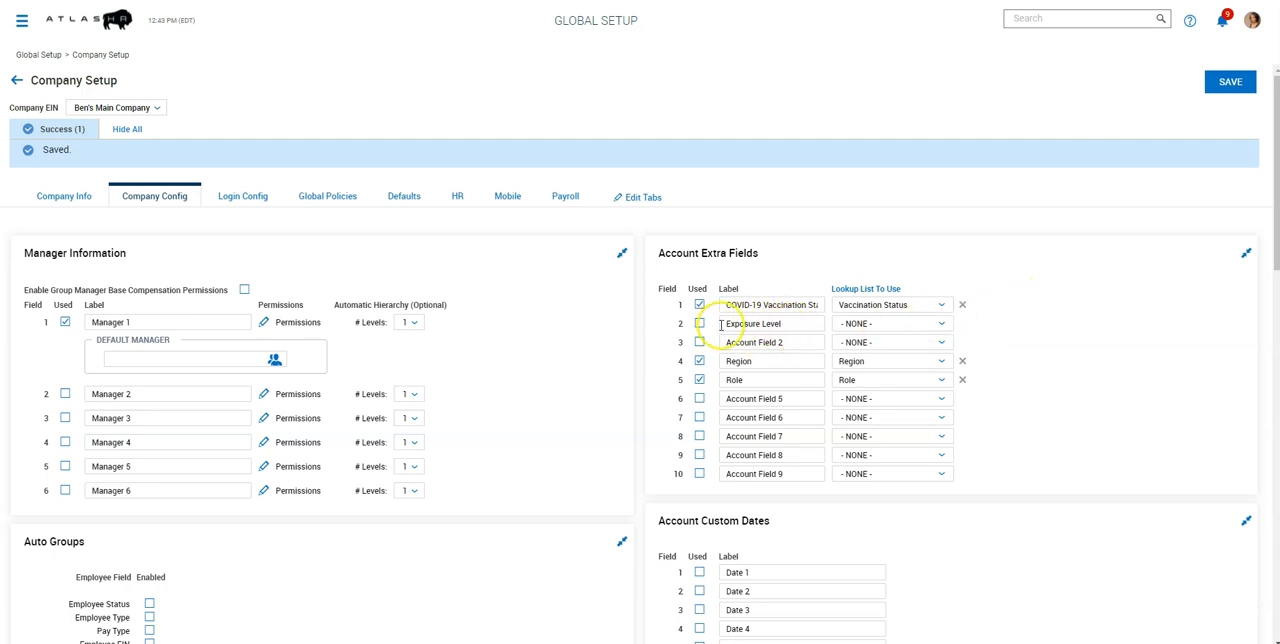
{"action": "mouse_move", "coordinate": [1008, 332]}
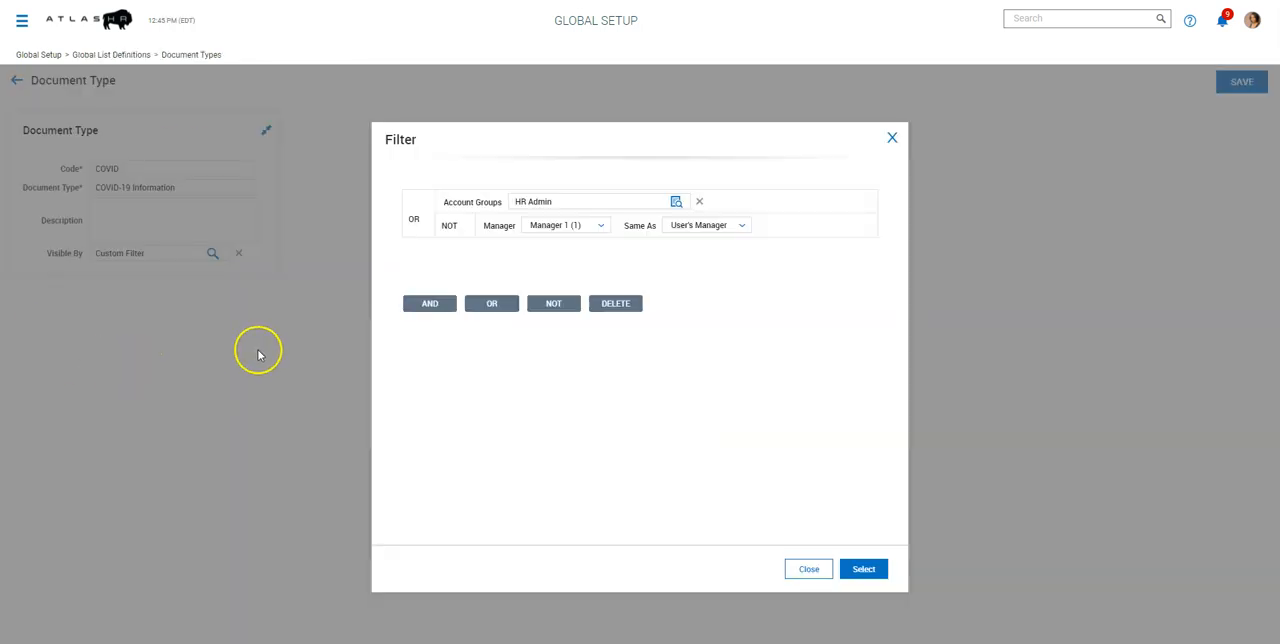
{"action": "mouse_move", "coordinate": [230, 424]}
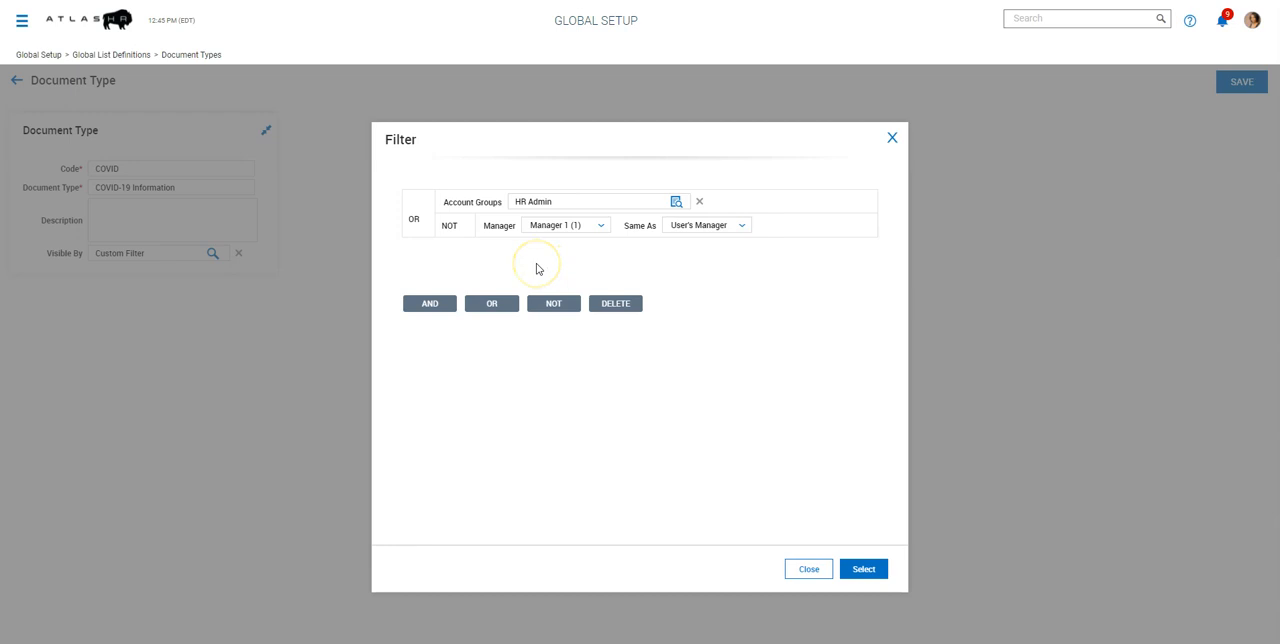
{"action": "mouse_move", "coordinate": [572, 264]}
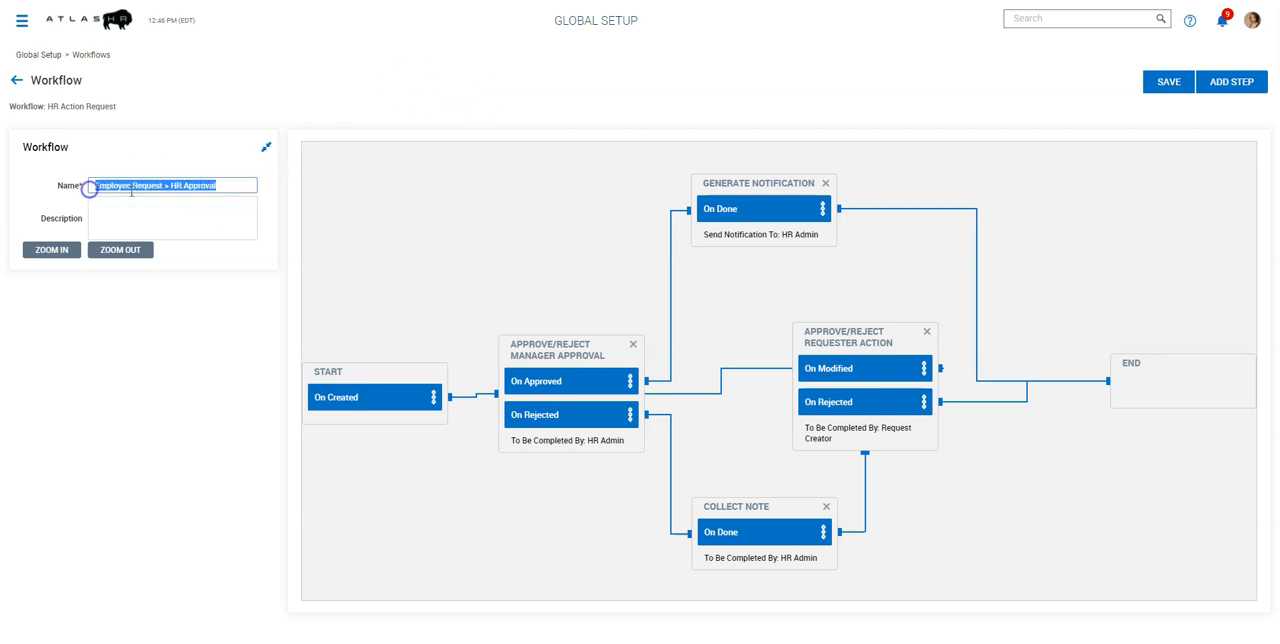
Open the HR Action Request workflow diagram from Workflows
{"action": "left_click", "coordinate": [172, 184]}
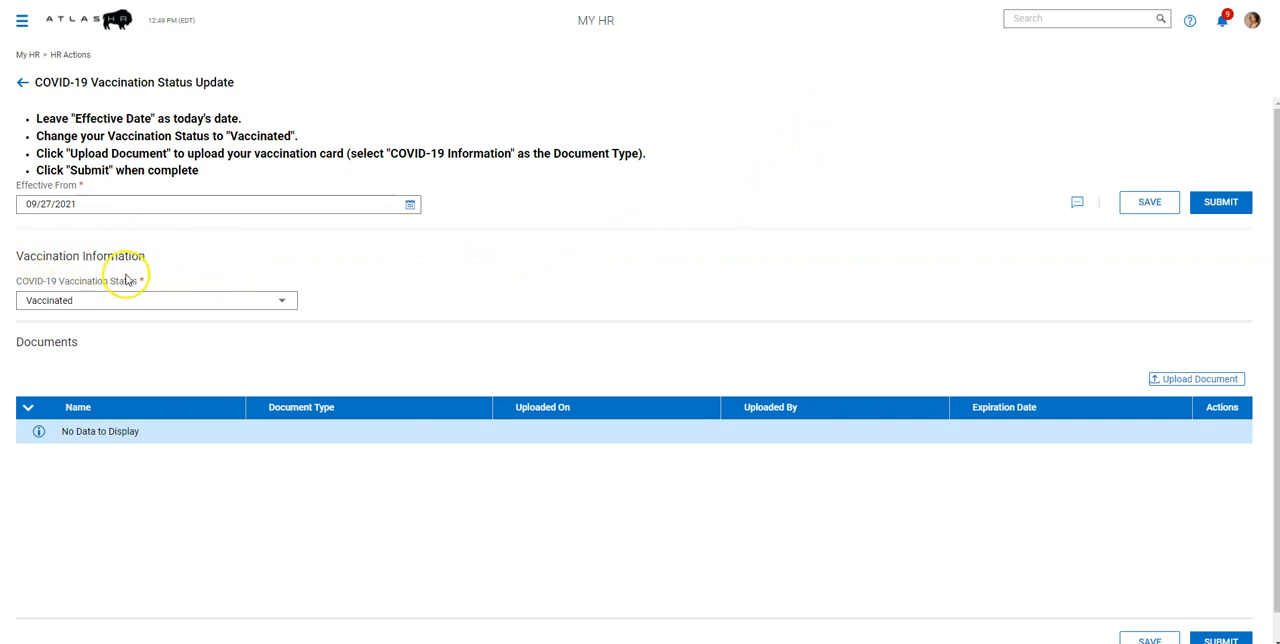
{"action": "mouse_move", "coordinate": [532, 416]}
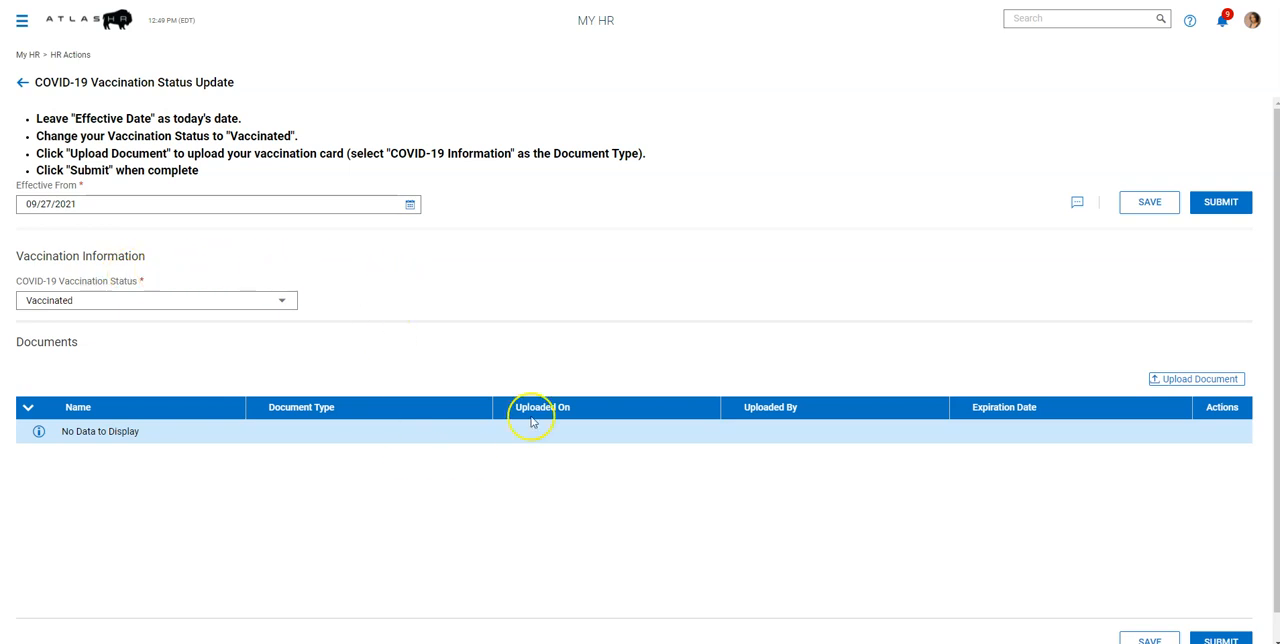
{"action": "mouse_move", "coordinate": [344, 270]}
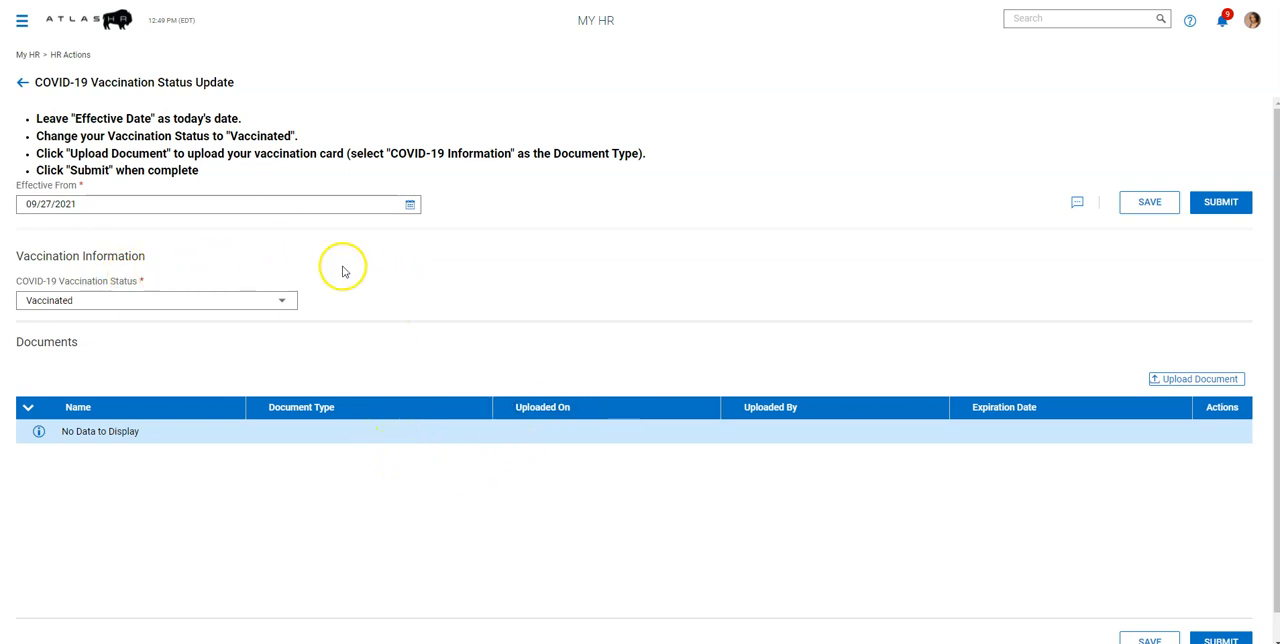
{"action": "mouse_move", "coordinate": [256, 304]}
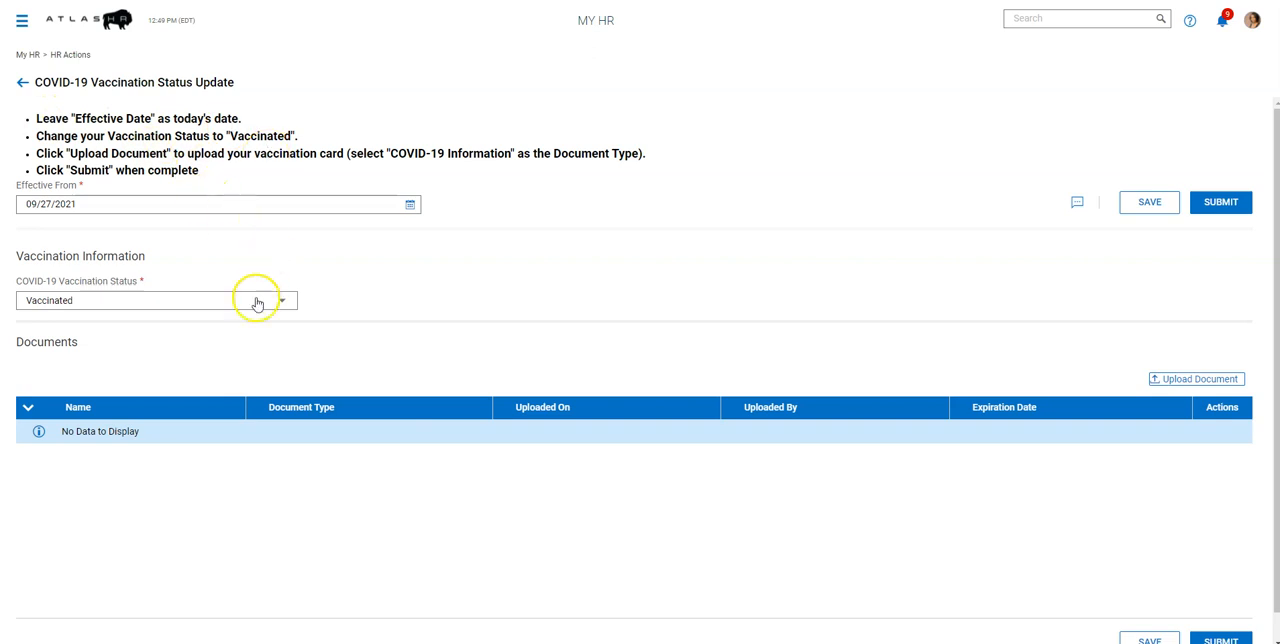
Toggle the vaccination status to Unvaccinated and back to Vaccinated
{"action": "left_click", "coordinate": [284, 300]}
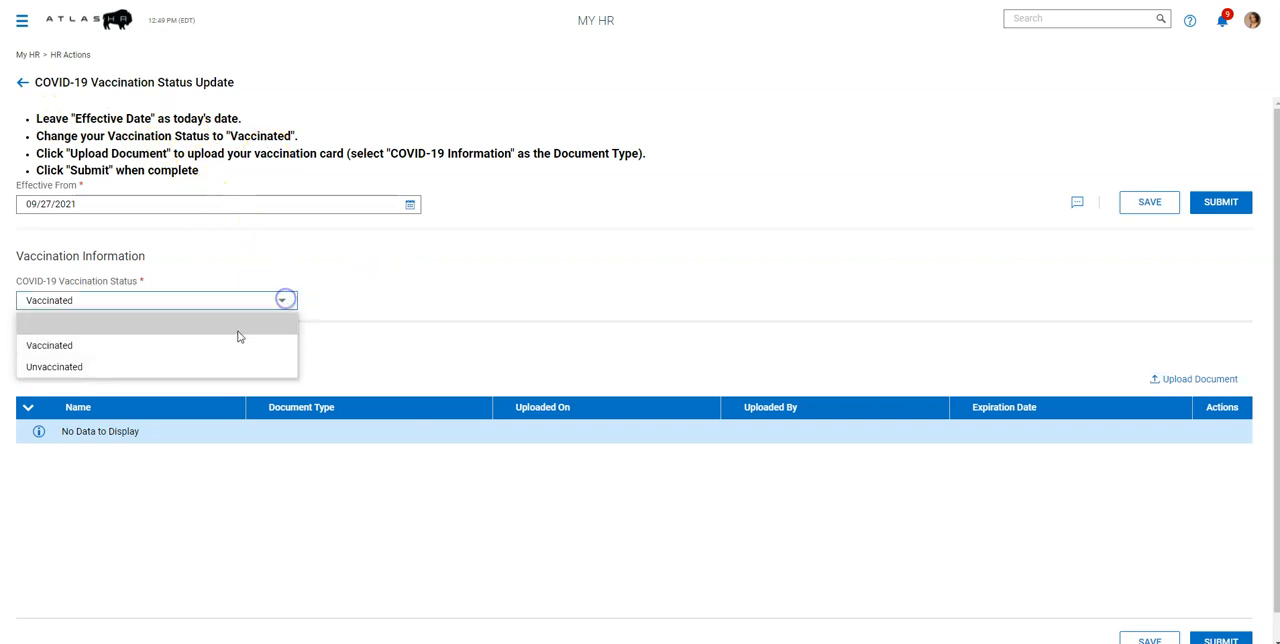
{"action": "left_click", "coordinate": [52, 366]}
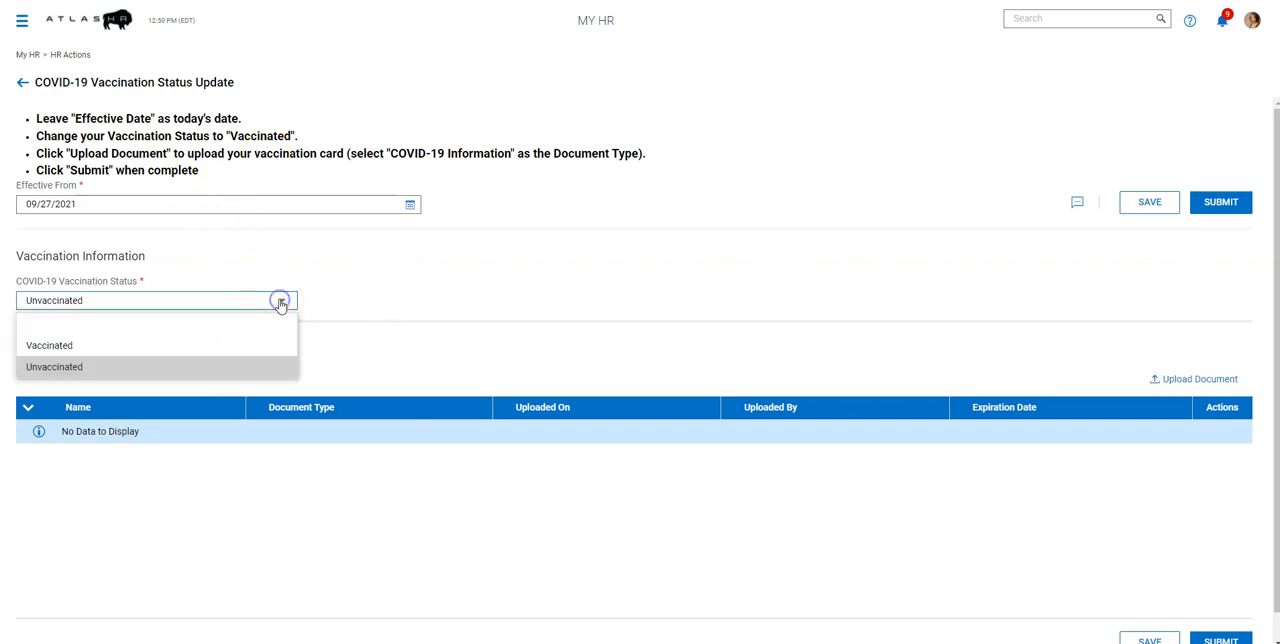
{"action": "left_click", "coordinate": [48, 344]}
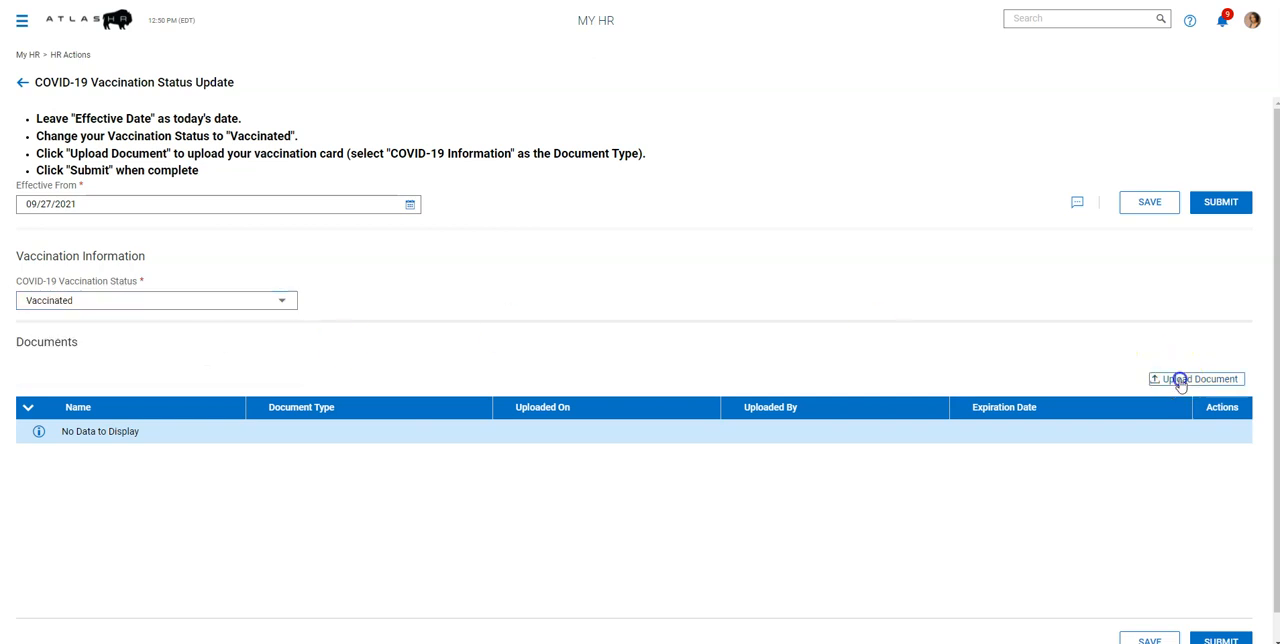
Start a vaccination card upload, choose a Document Type, then cancel and discard it
{"action": "left_click", "coordinate": [1196, 378]}
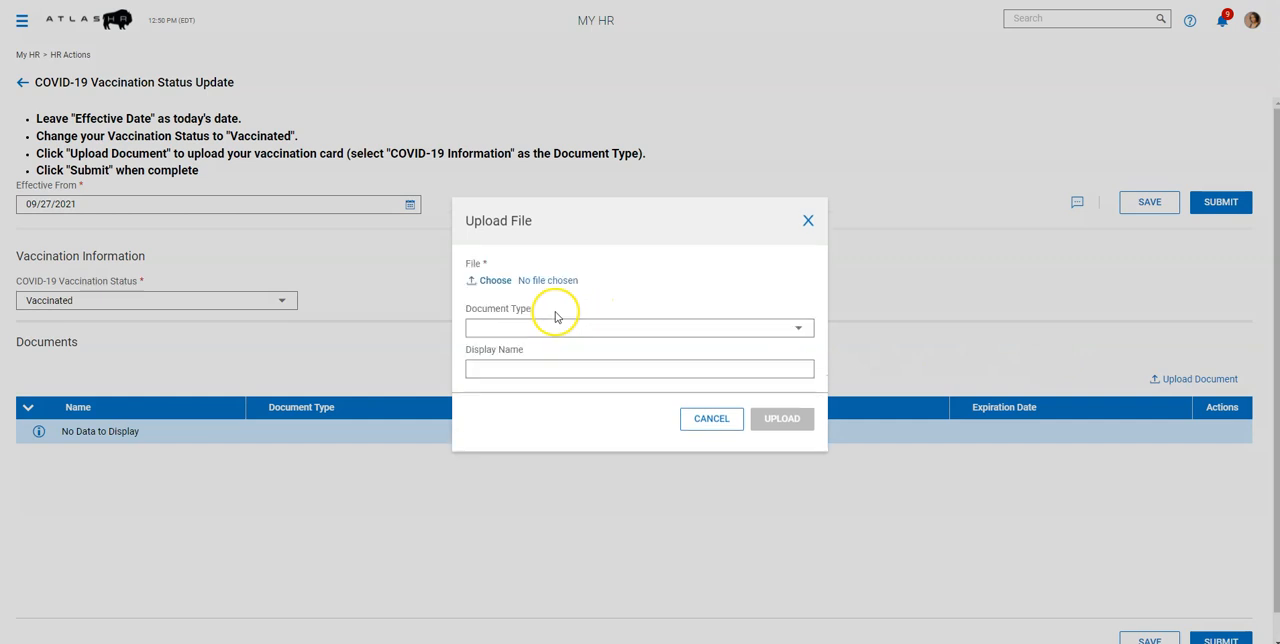
{"action": "left_click", "coordinate": [640, 328]}
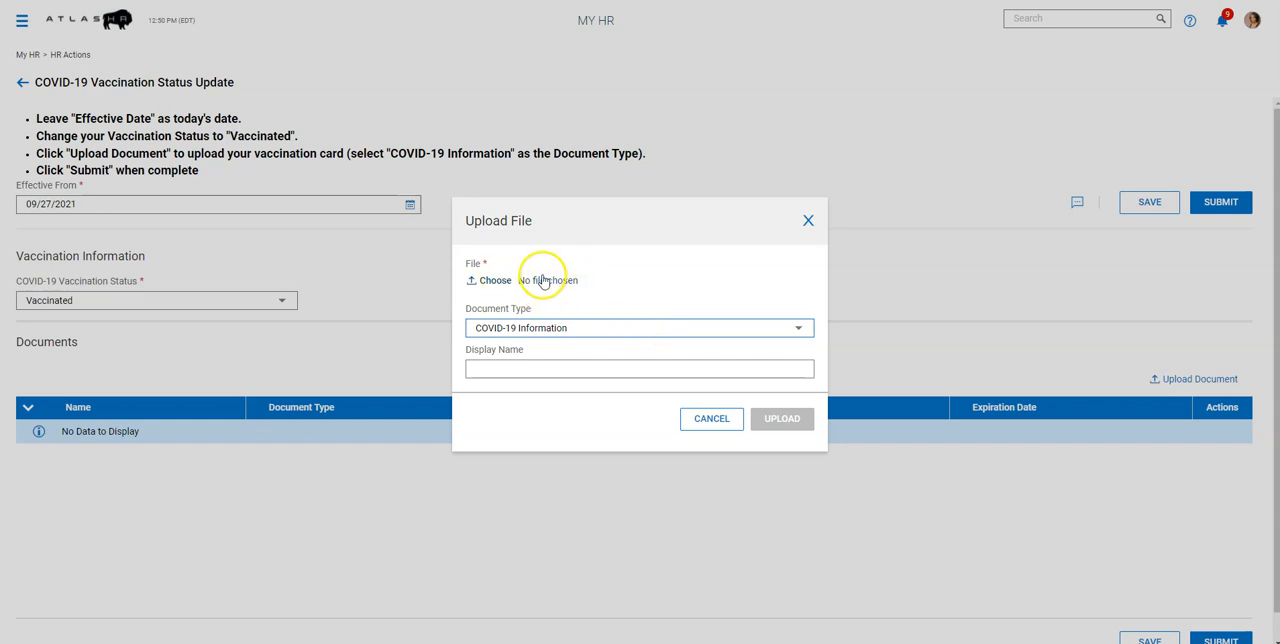
{"action": "left_click", "coordinate": [712, 418]}
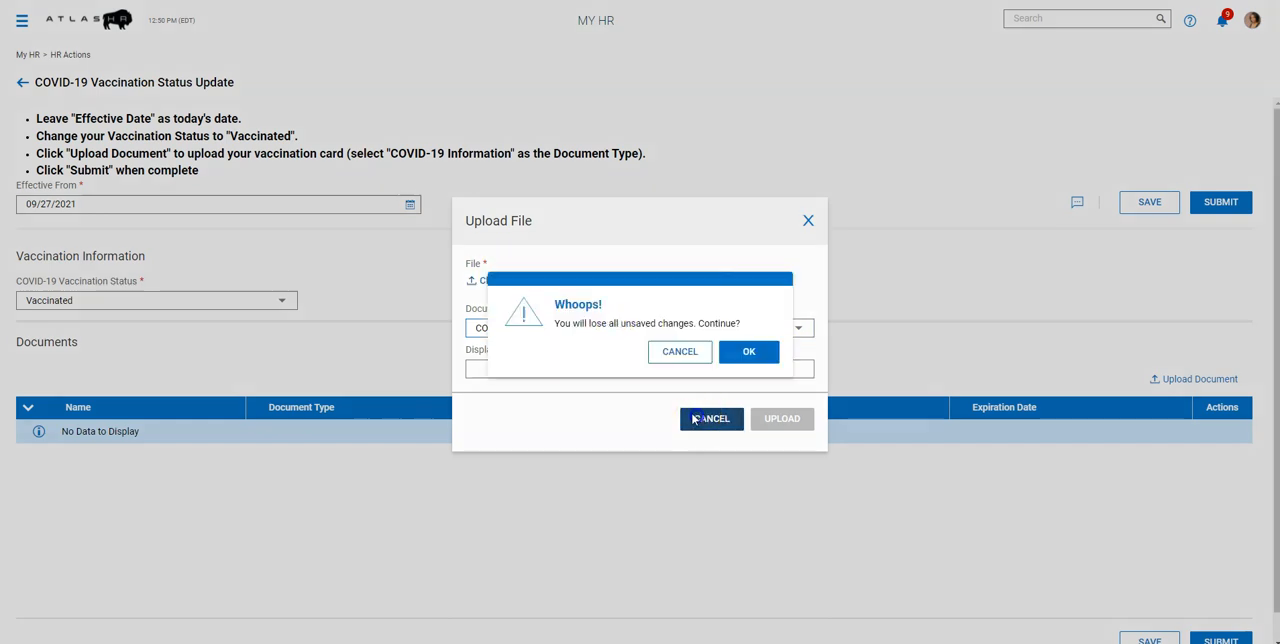
{"action": "left_click", "coordinate": [748, 350]}
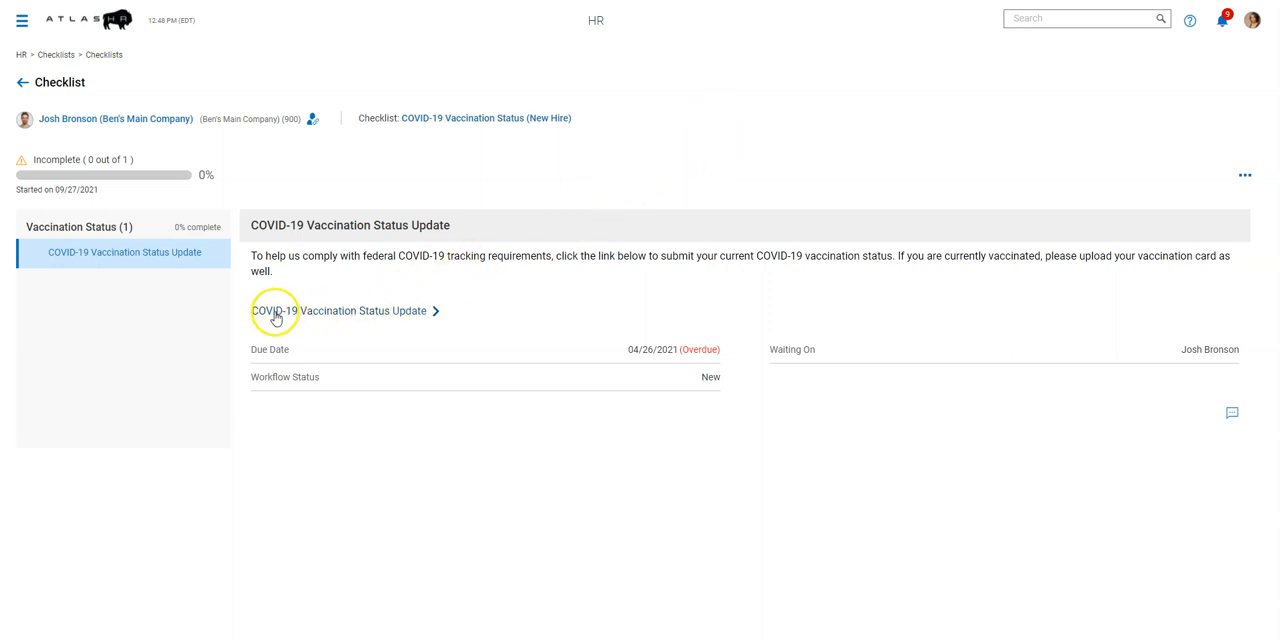
{"action": "mouse_move", "coordinate": [576, 76]}
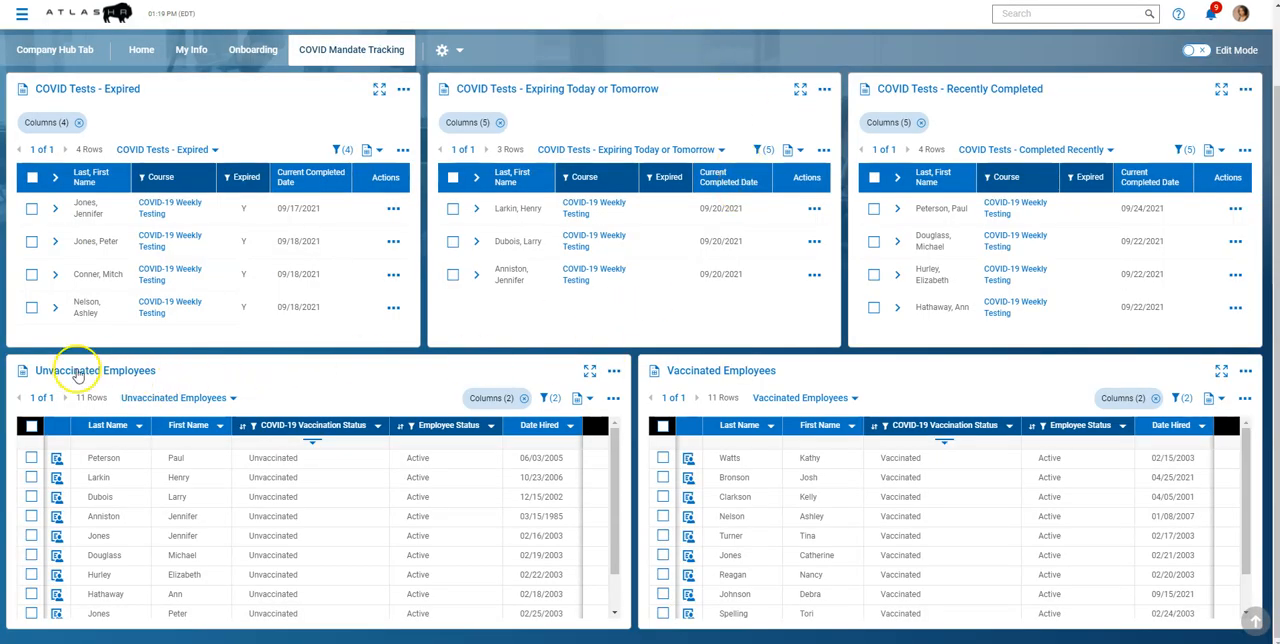
{"action": "mouse_move", "coordinate": [360, 364]}
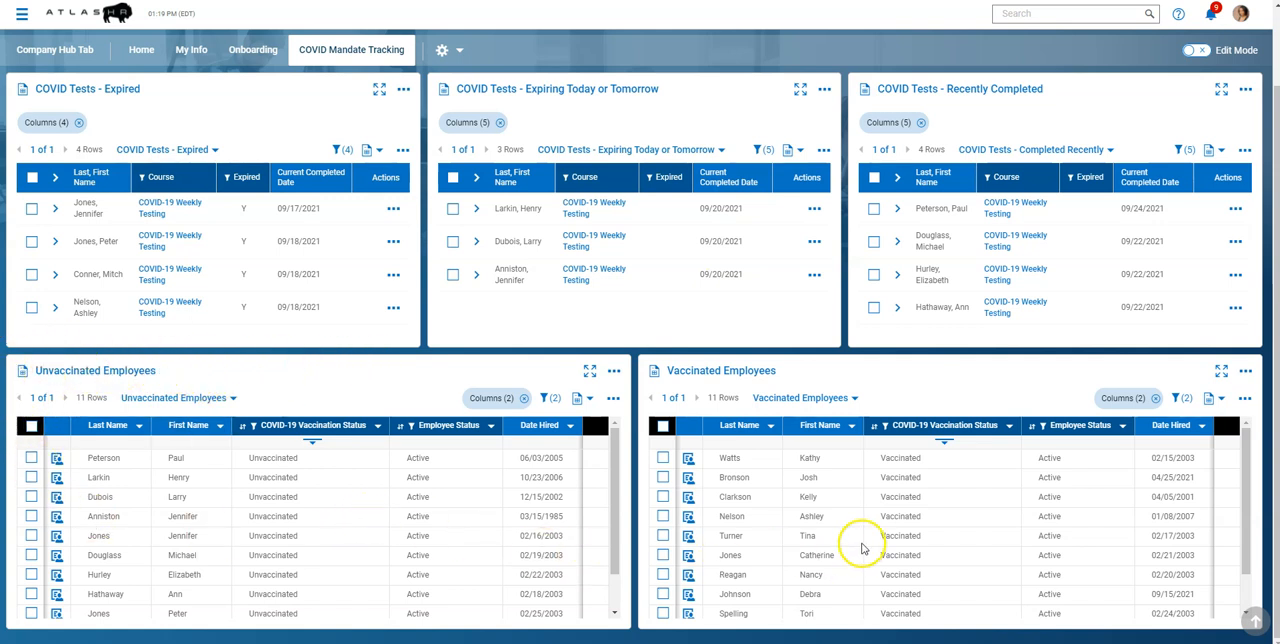
{"action": "mouse_move", "coordinate": [190, 390]}
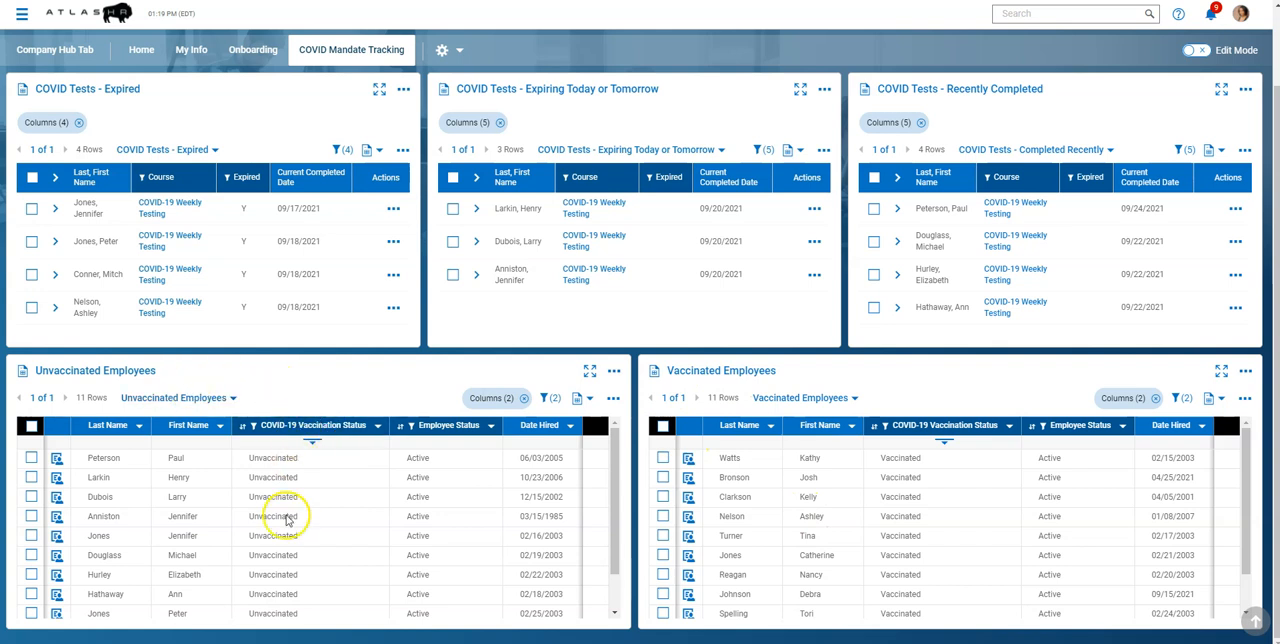
{"action": "mouse_move", "coordinate": [316, 522]}
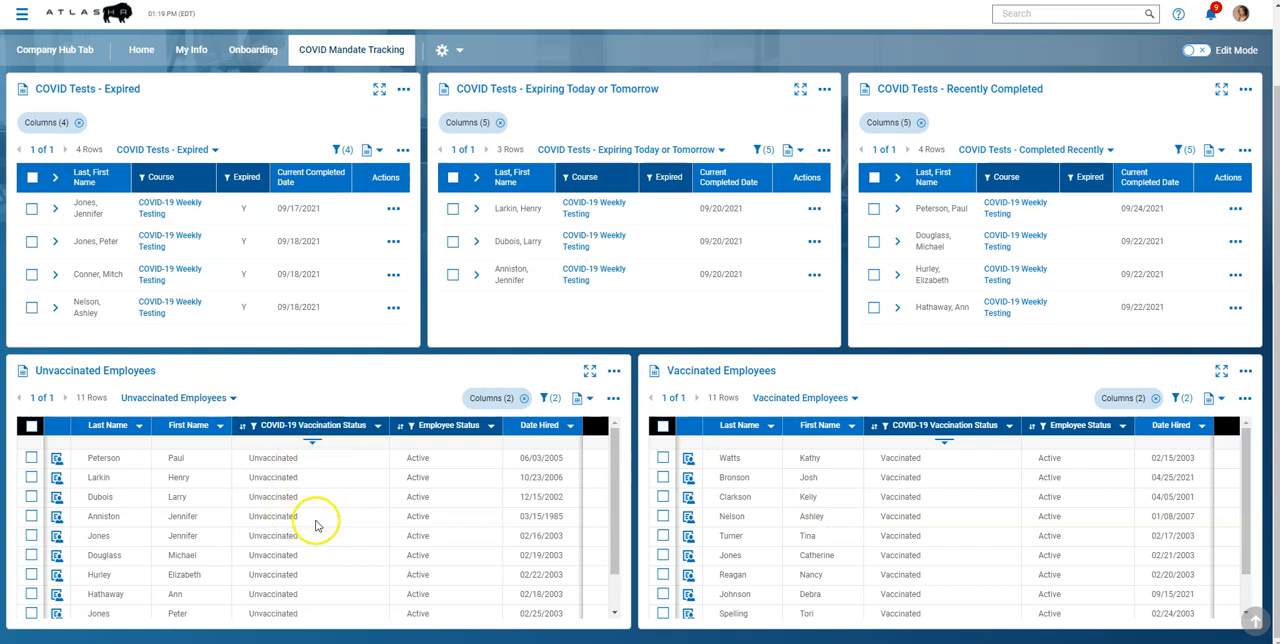
{"action": "mouse_move", "coordinate": [344, 528]}
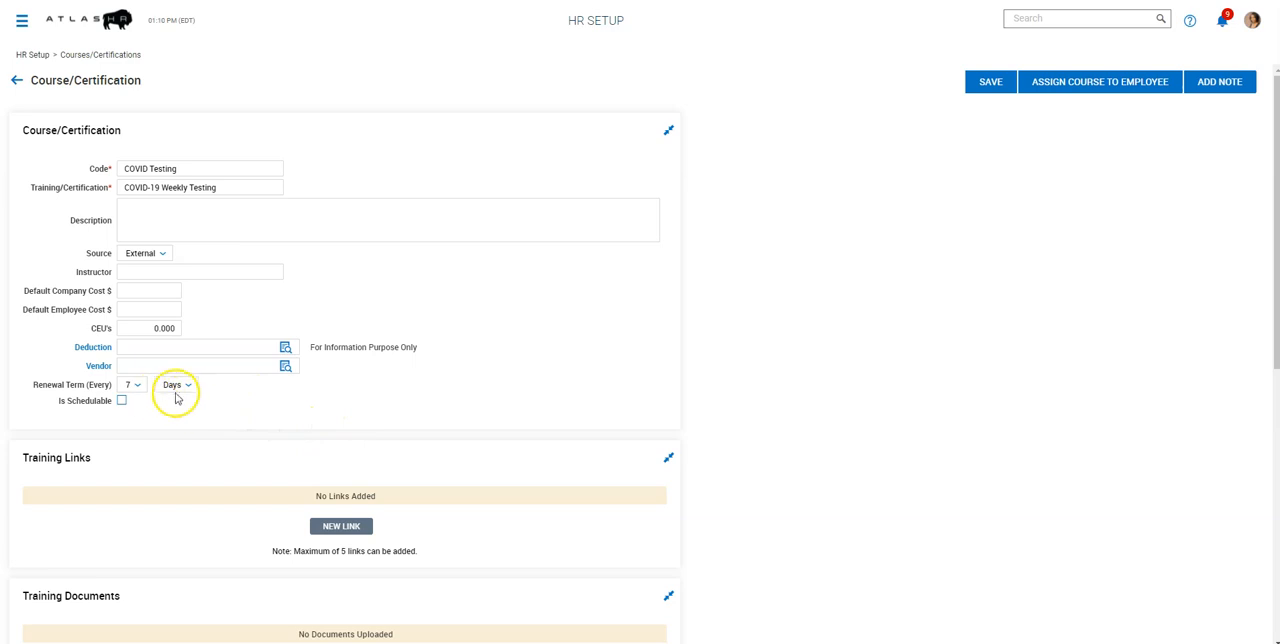
{"action": "mouse_move", "coordinate": [220, 398]}
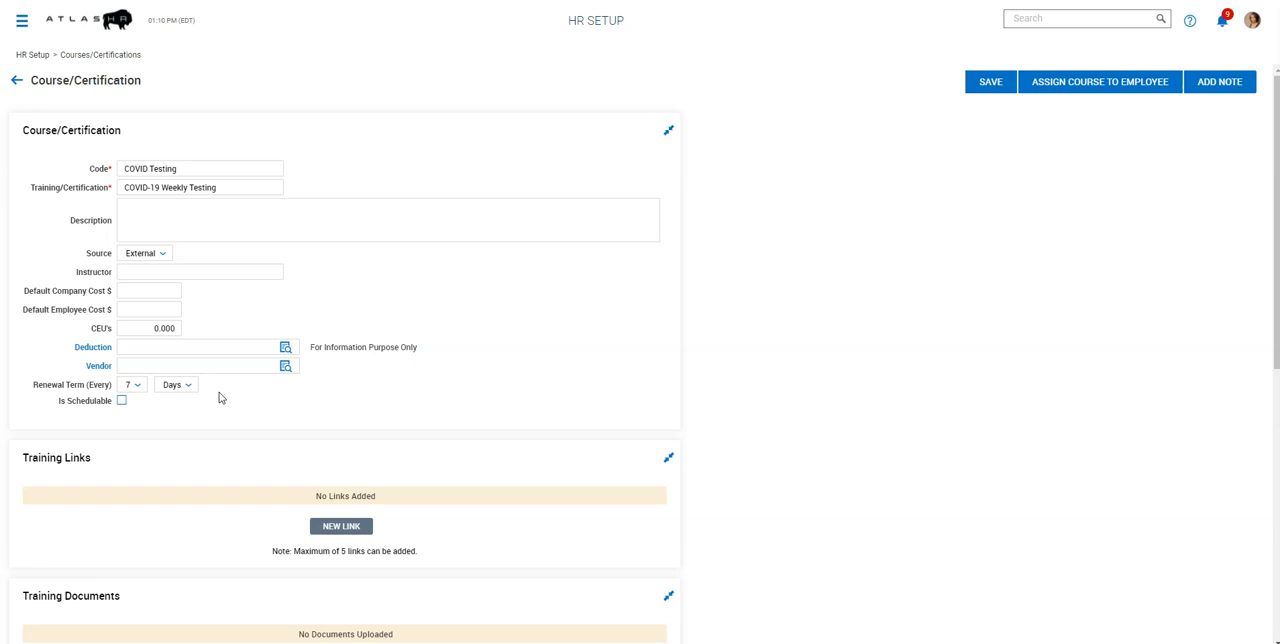
Open the COVID Testing course record from Course/Certifications
{"action": "left_click", "coordinate": [136, 188]}
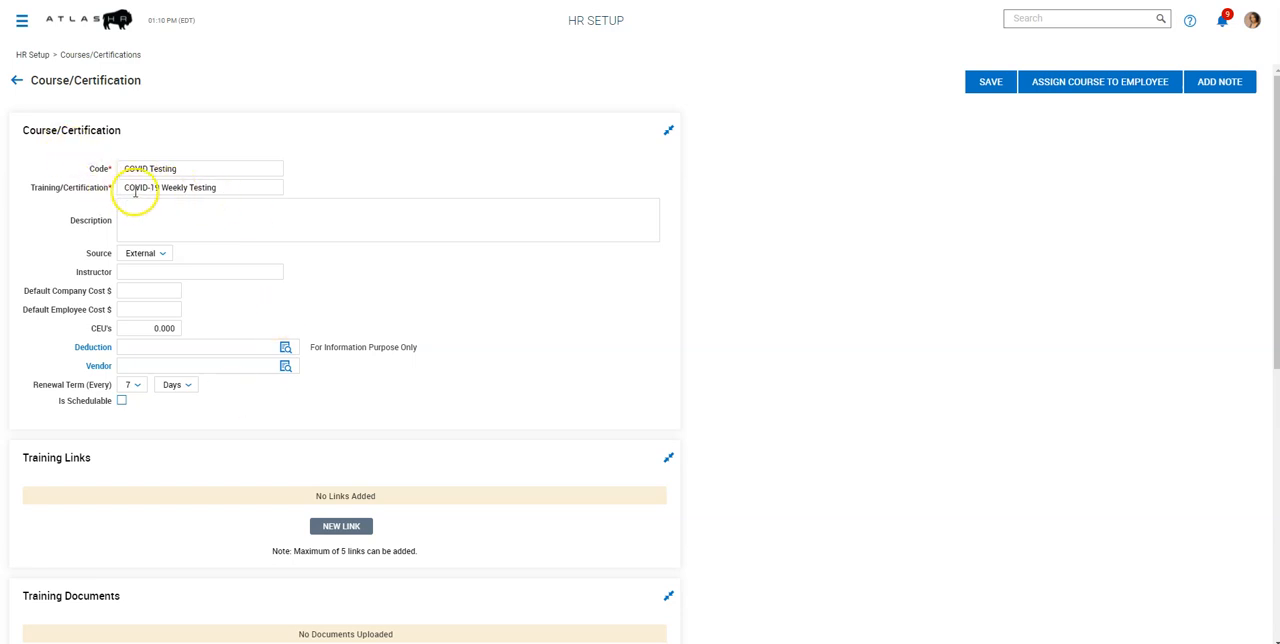
{"action": "mouse_move", "coordinate": [228, 408]}
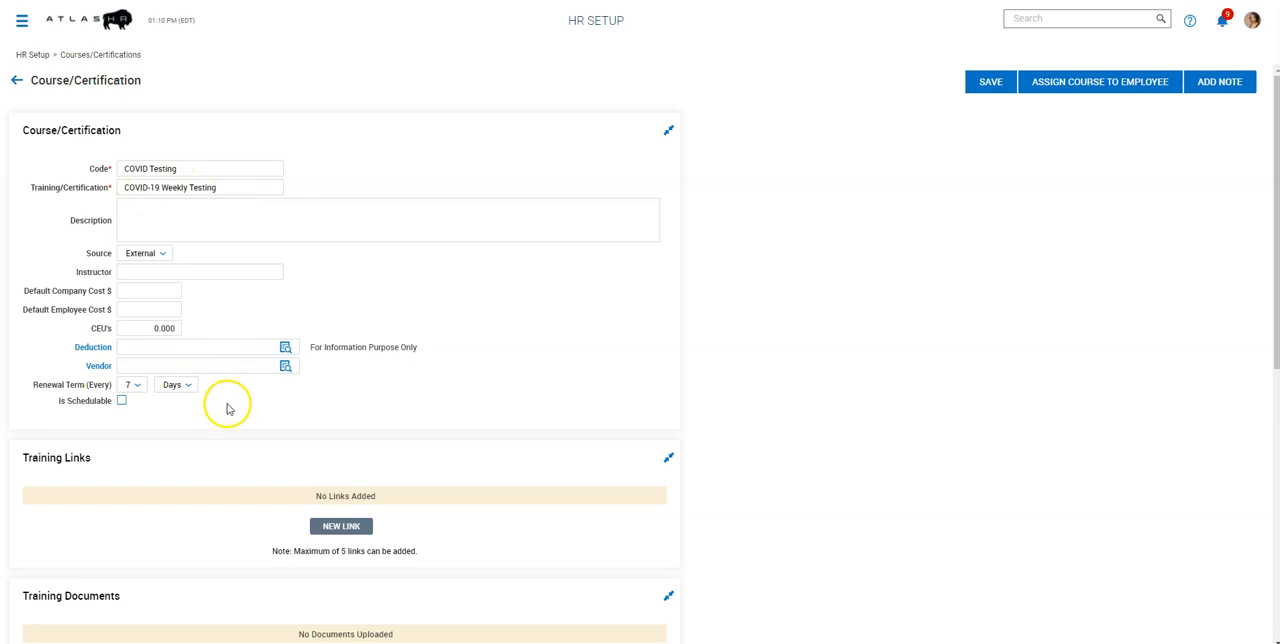
{"action": "mouse_move", "coordinate": [768, 162]}
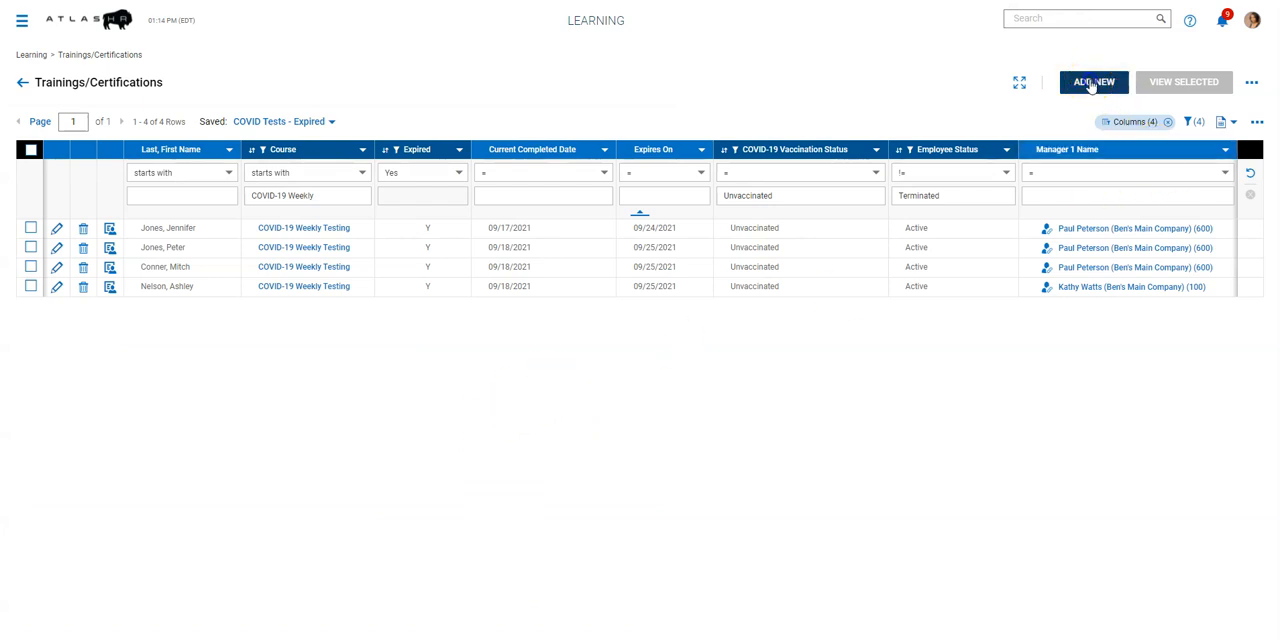
{"action": "left_click", "coordinate": [1092, 80]}
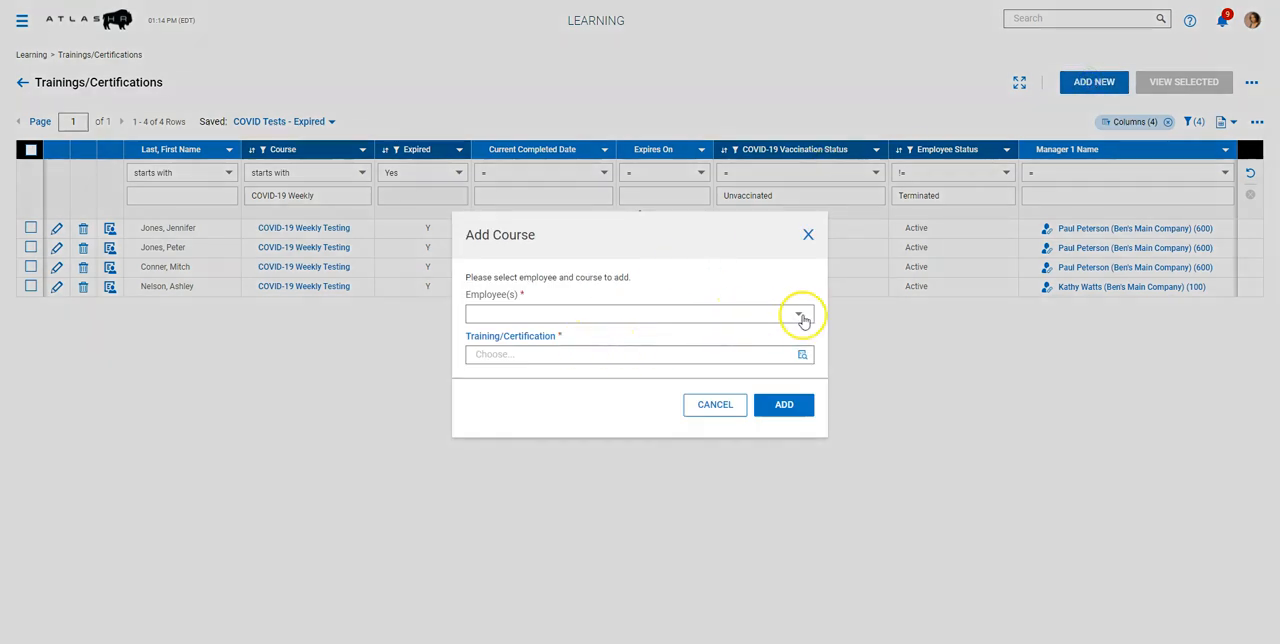
{"action": "left_click", "coordinate": [802, 314]}
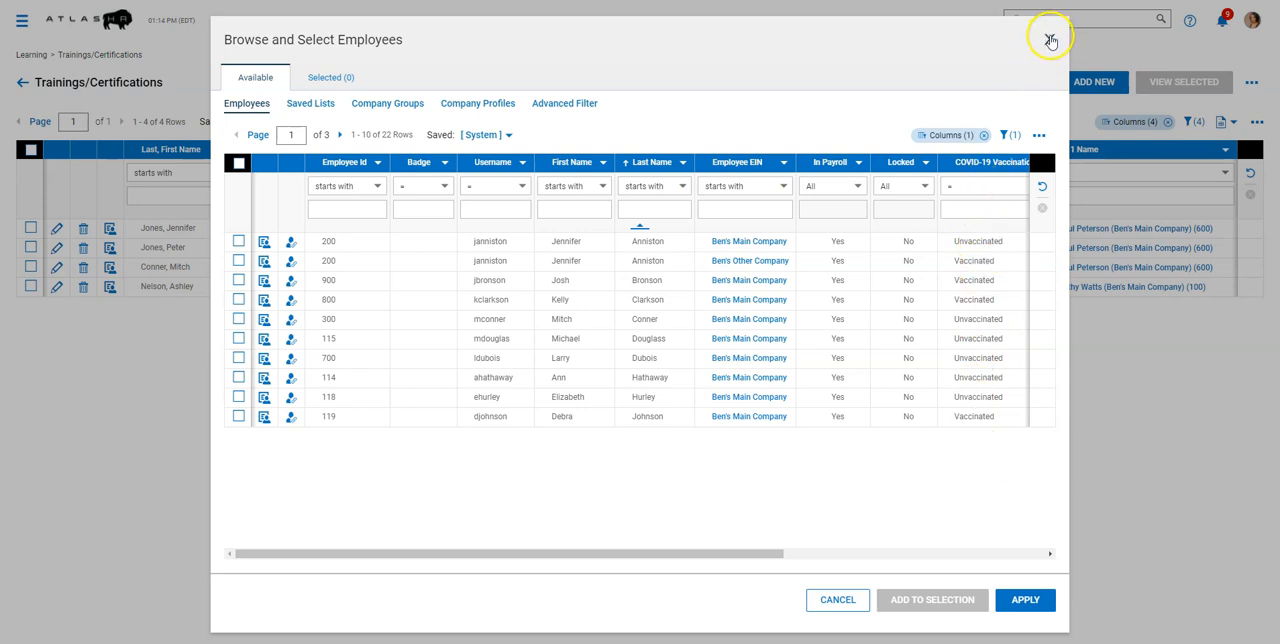
{"action": "left_click", "coordinate": [1048, 40]}
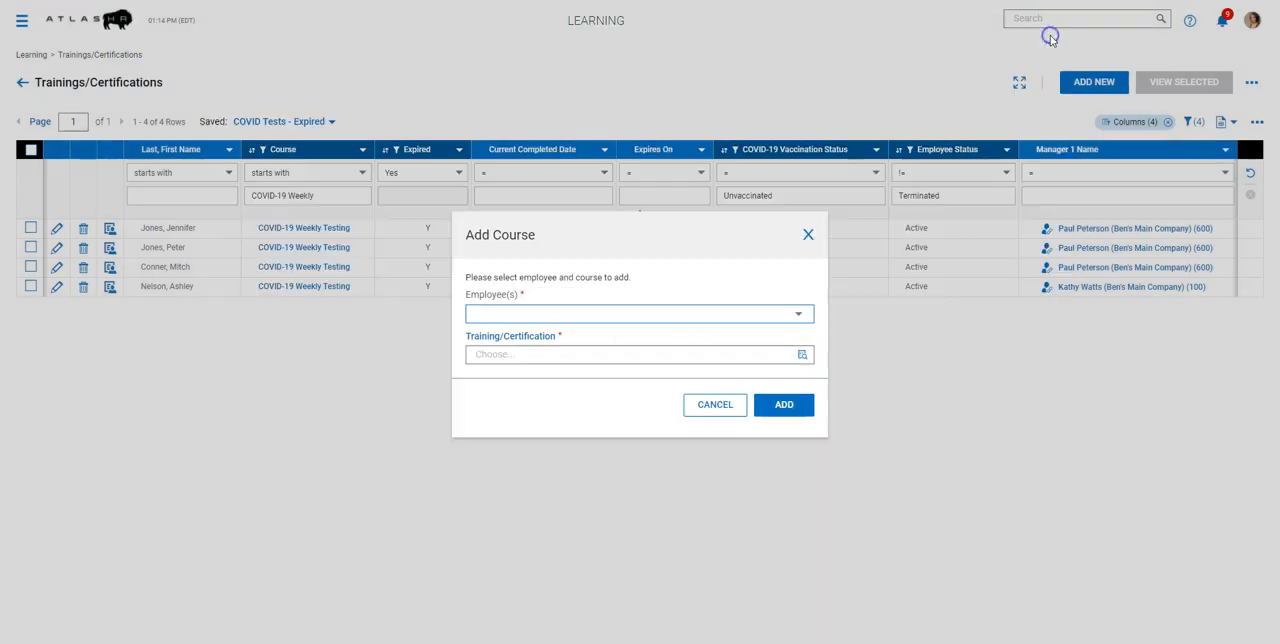
{"action": "left_click", "coordinate": [714, 404]}
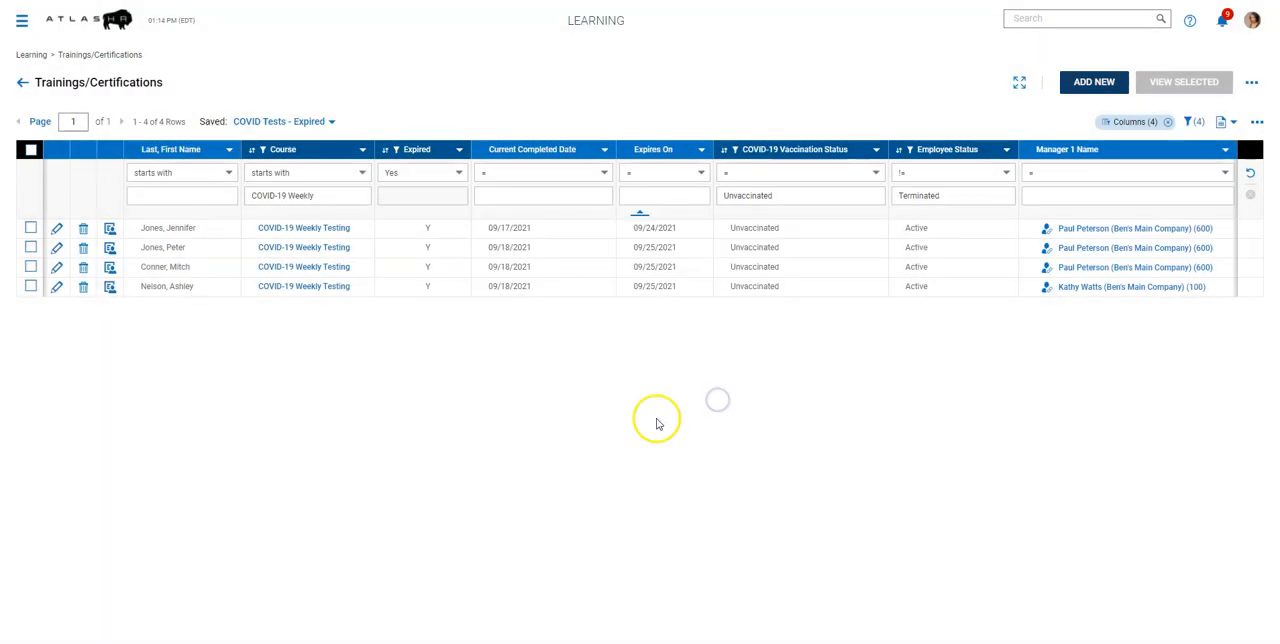
{"action": "mouse_move", "coordinate": [616, 430]}
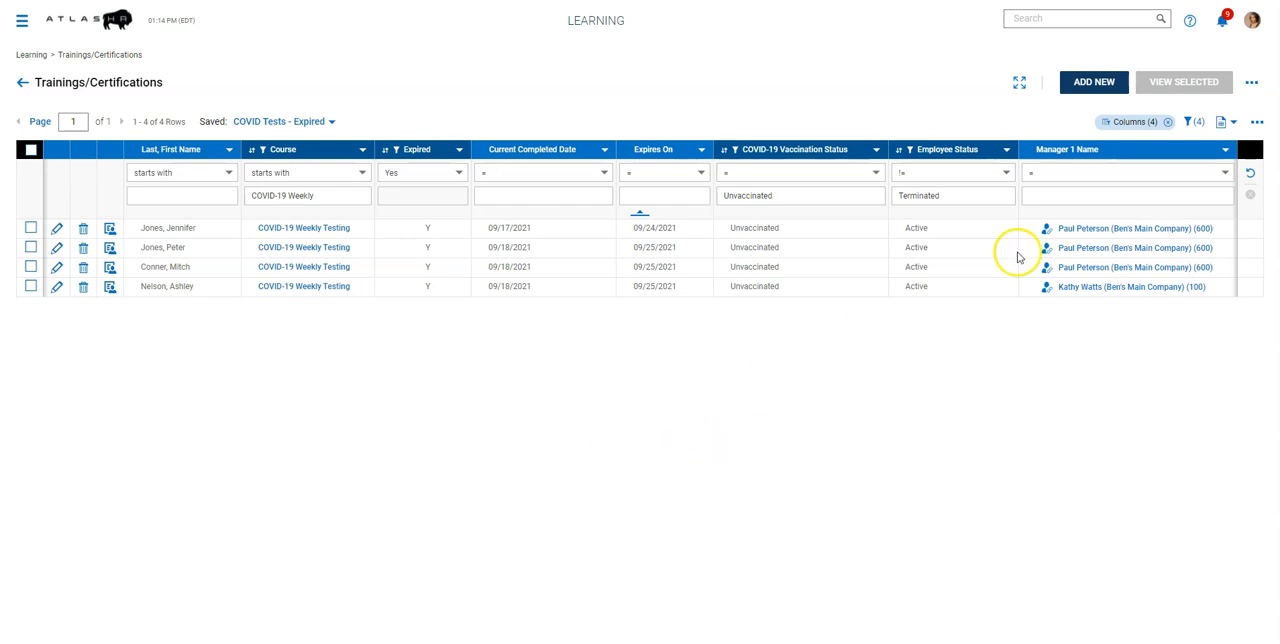
Select the first expired employee and start Add History for the record
{"action": "left_click", "coordinate": [30, 228]}
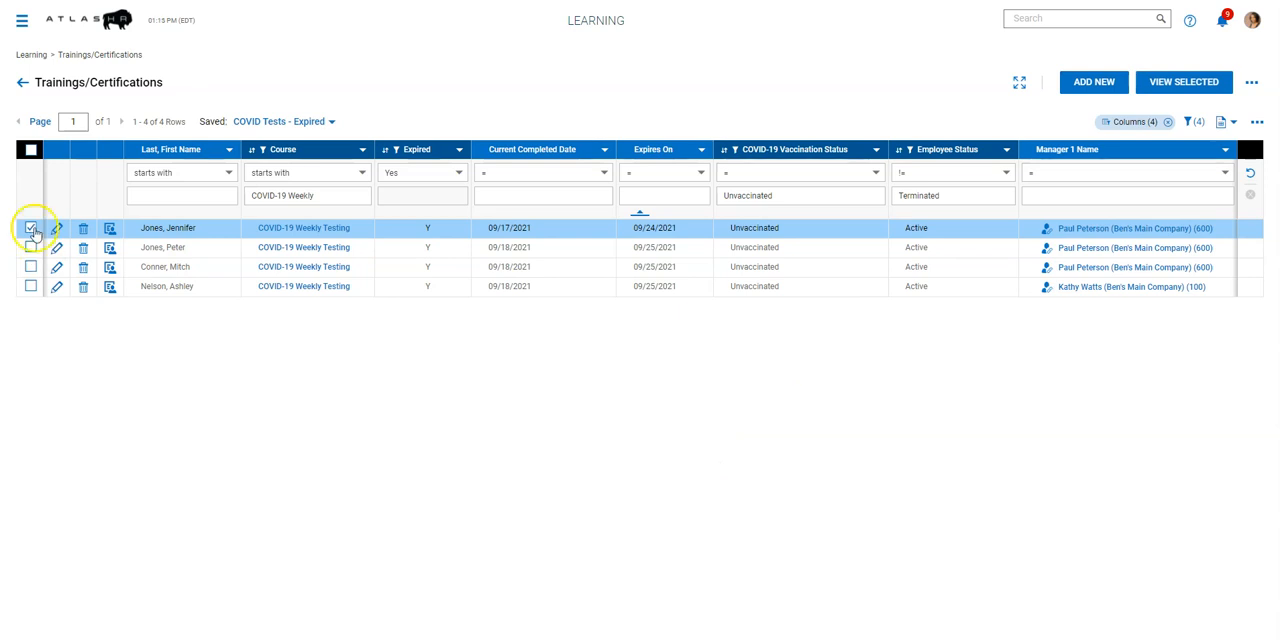
{"action": "left_click", "coordinate": [30, 228]}
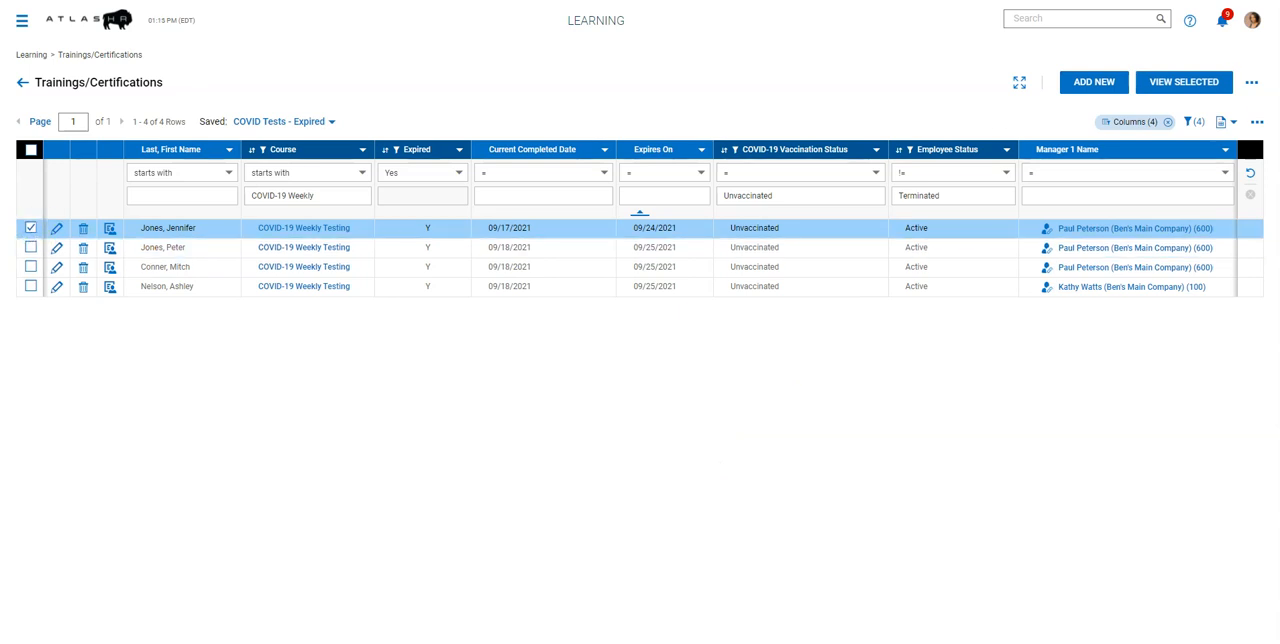
{"action": "left_click", "coordinate": [1252, 82]}
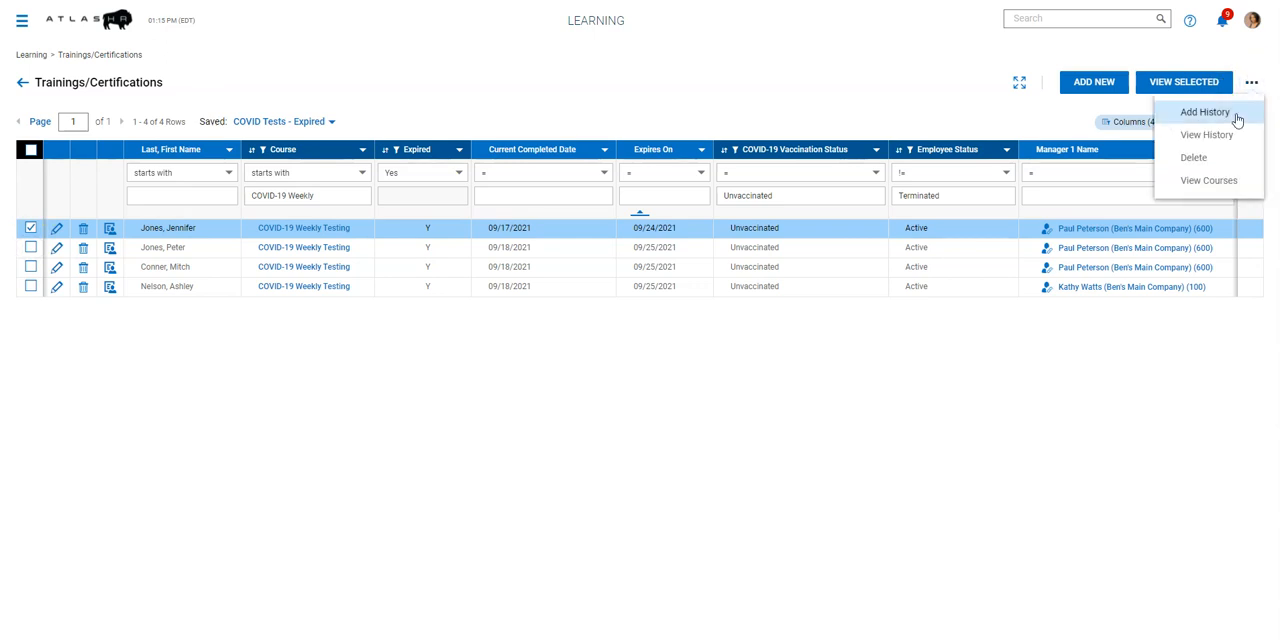
{"action": "left_click", "coordinate": [1204, 112]}
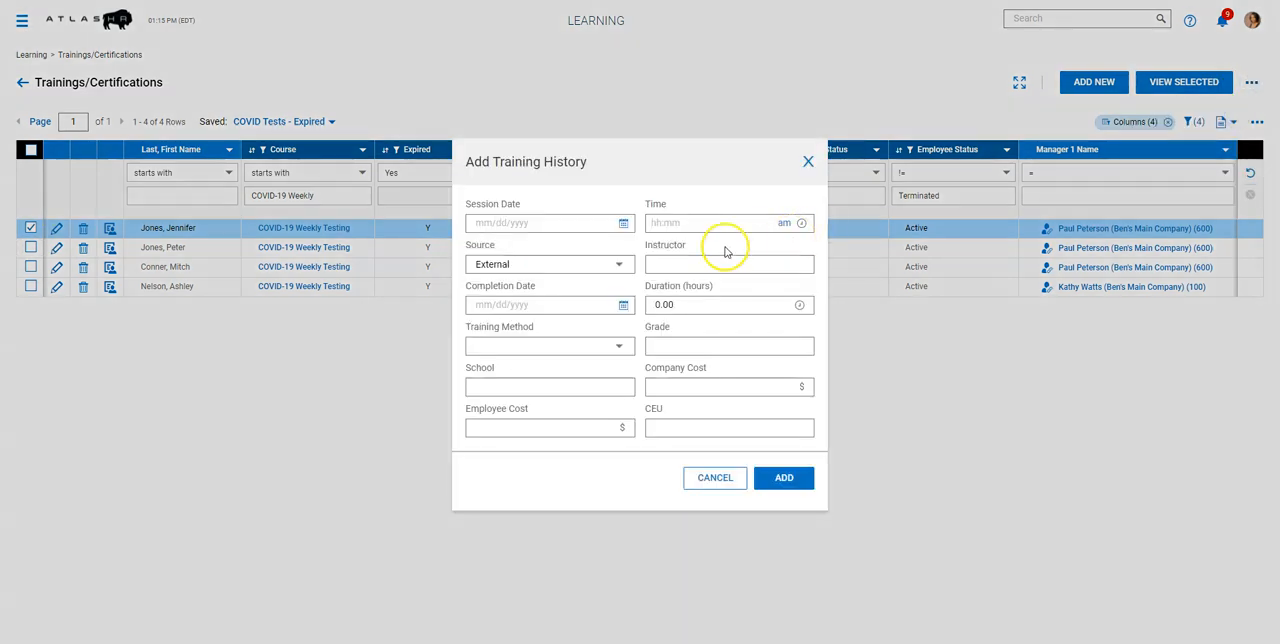
Enter Completion Date 09/27/2021 and Grade Negative, then add the result
{"action": "left_click", "coordinate": [548, 304]}
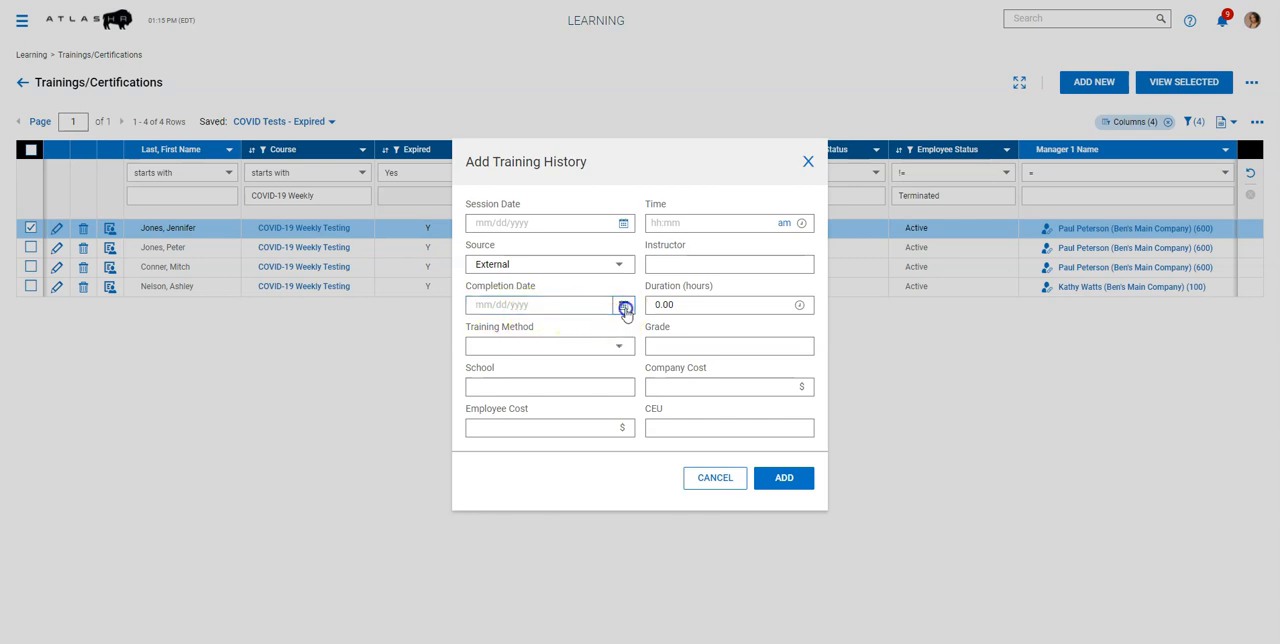
{"action": "type", "text": "09/27/2021"}
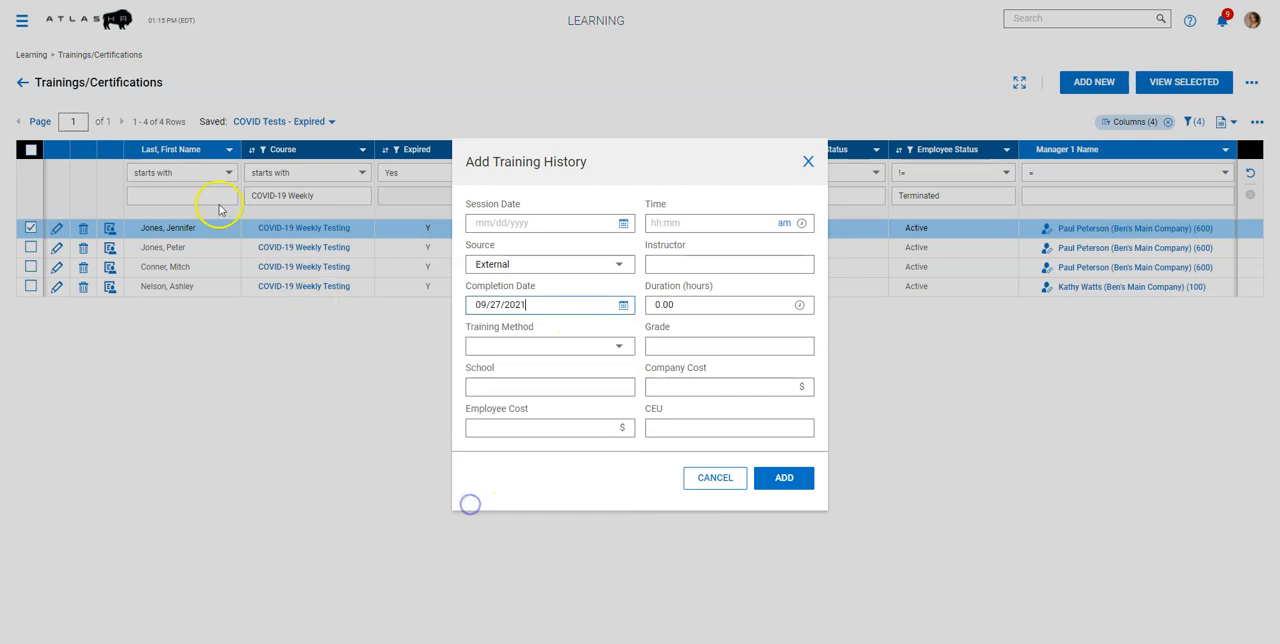
{"action": "type", "text": "N"}
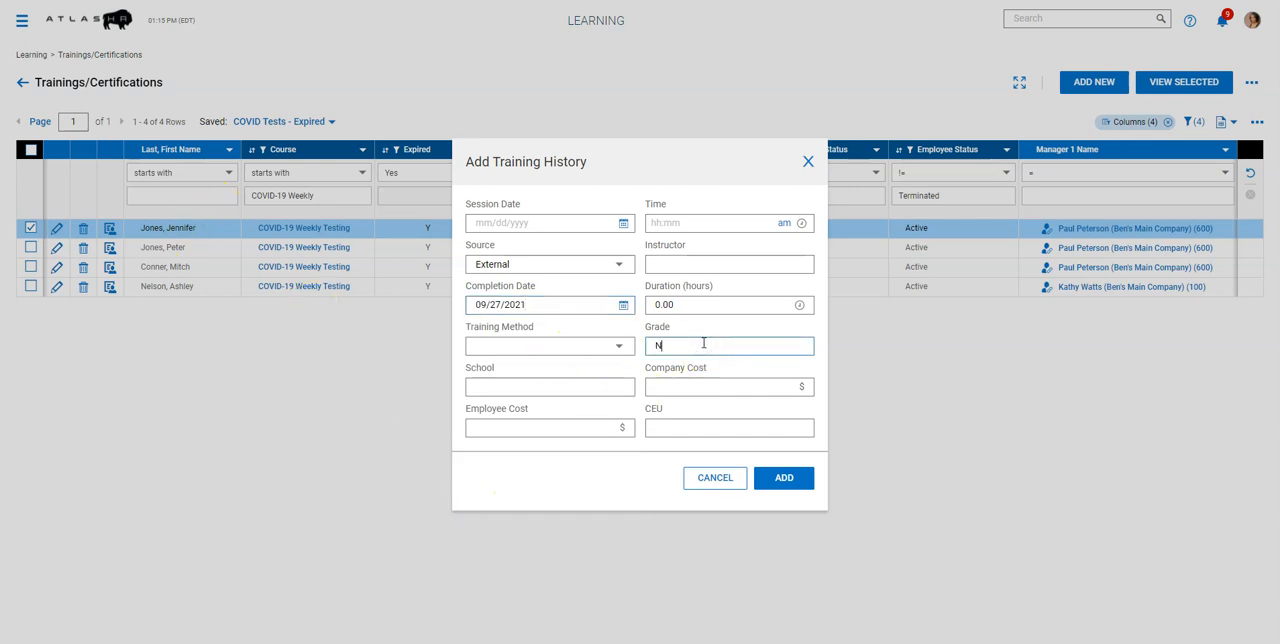
{"action": "type", "text": "egative"}
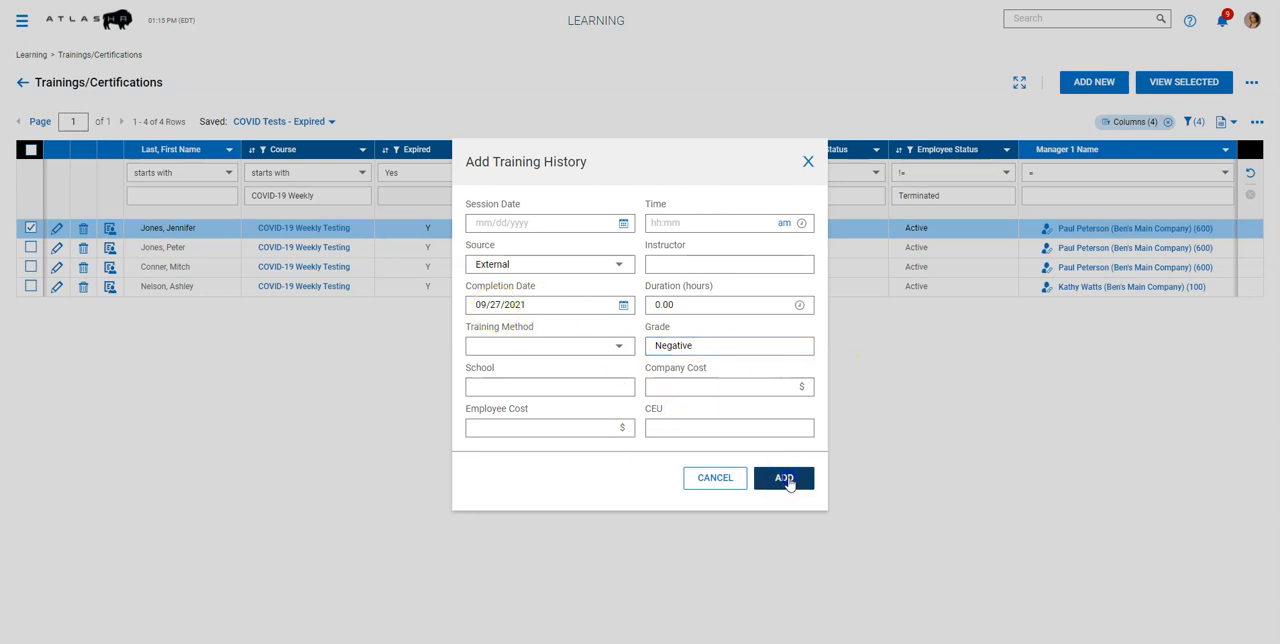
{"action": "left_click", "coordinate": [784, 478]}
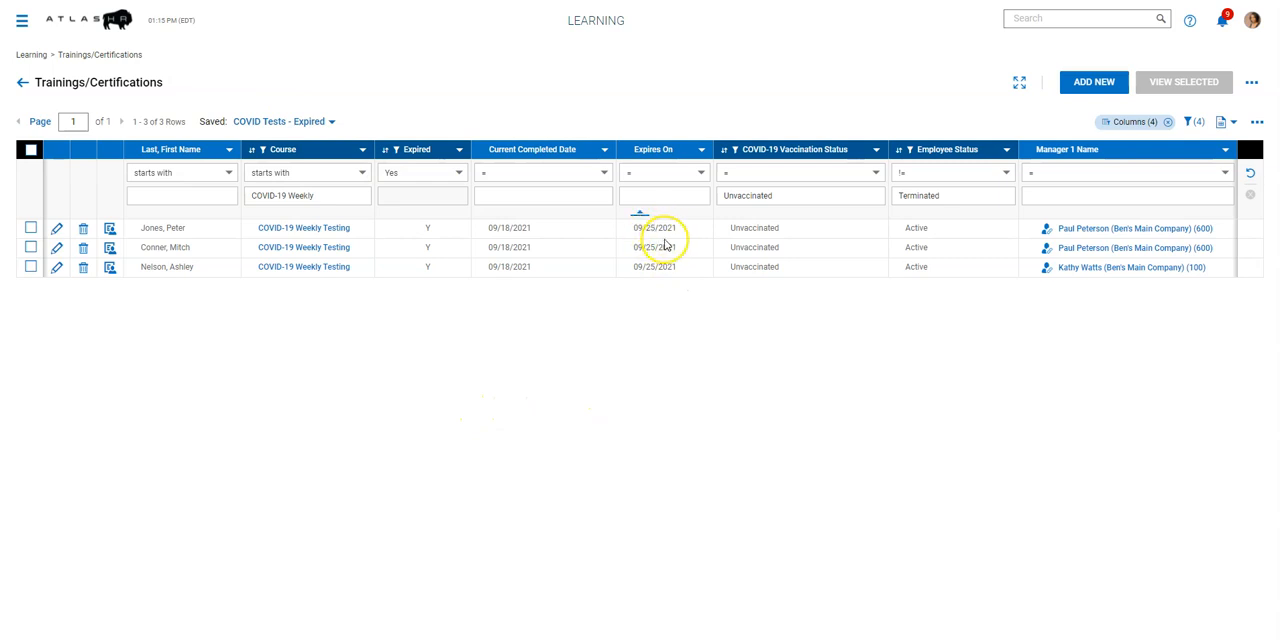
{"action": "mouse_move", "coordinate": [656, 246]}
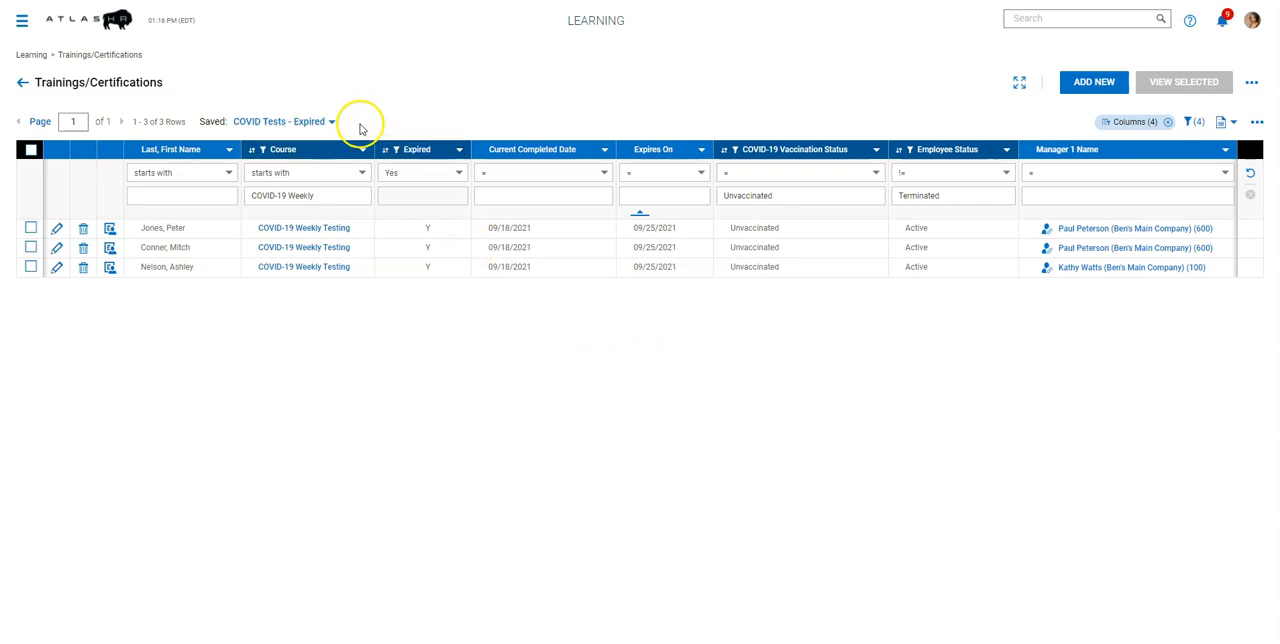
Show the saved views for the COVID Tests - Expired list
{"action": "left_click", "coordinate": [336, 120]}
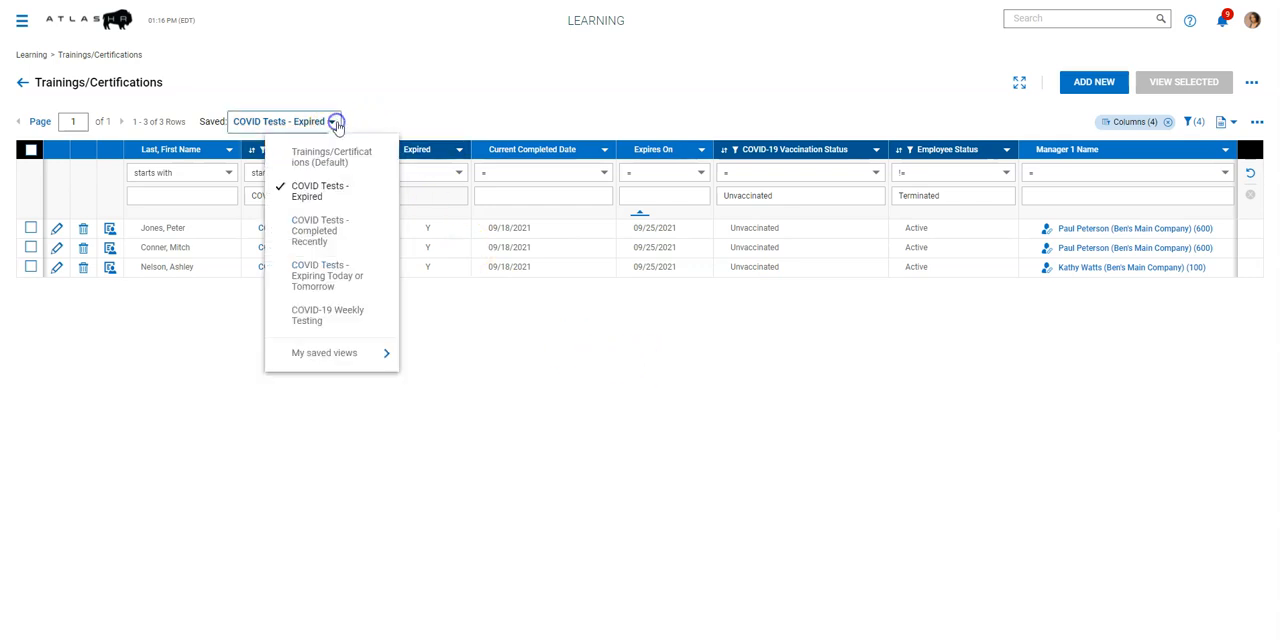
{"action": "mouse_move", "coordinate": [442, 104]}
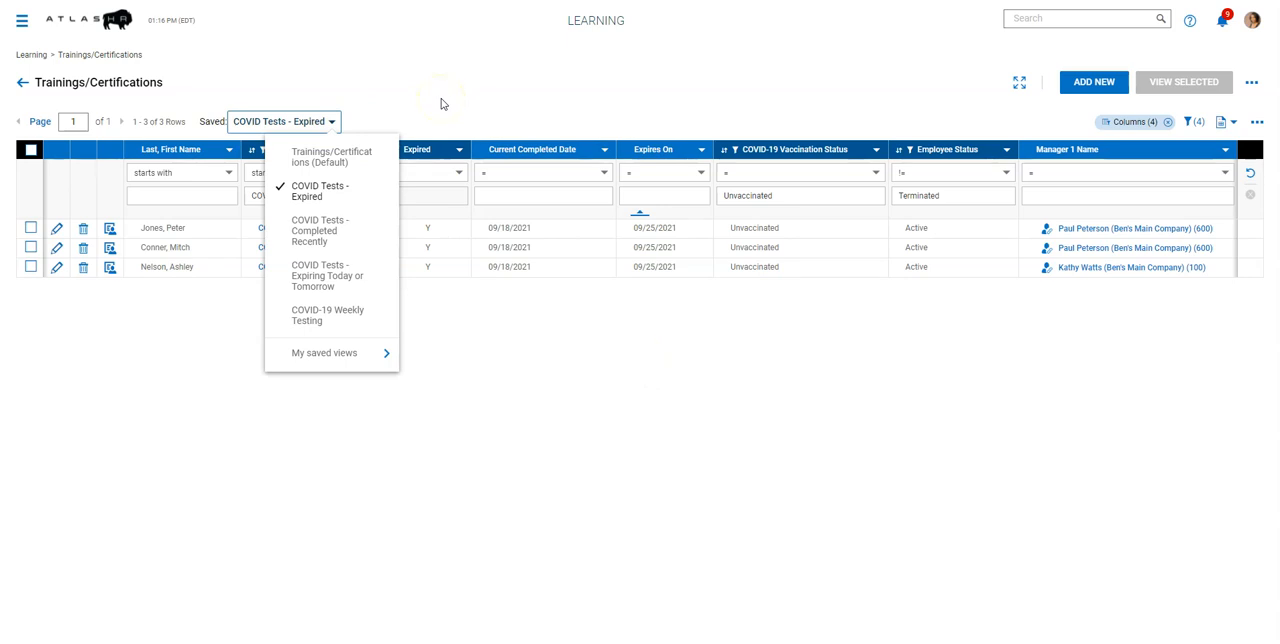
{"action": "mouse_move", "coordinate": [330, 230]}
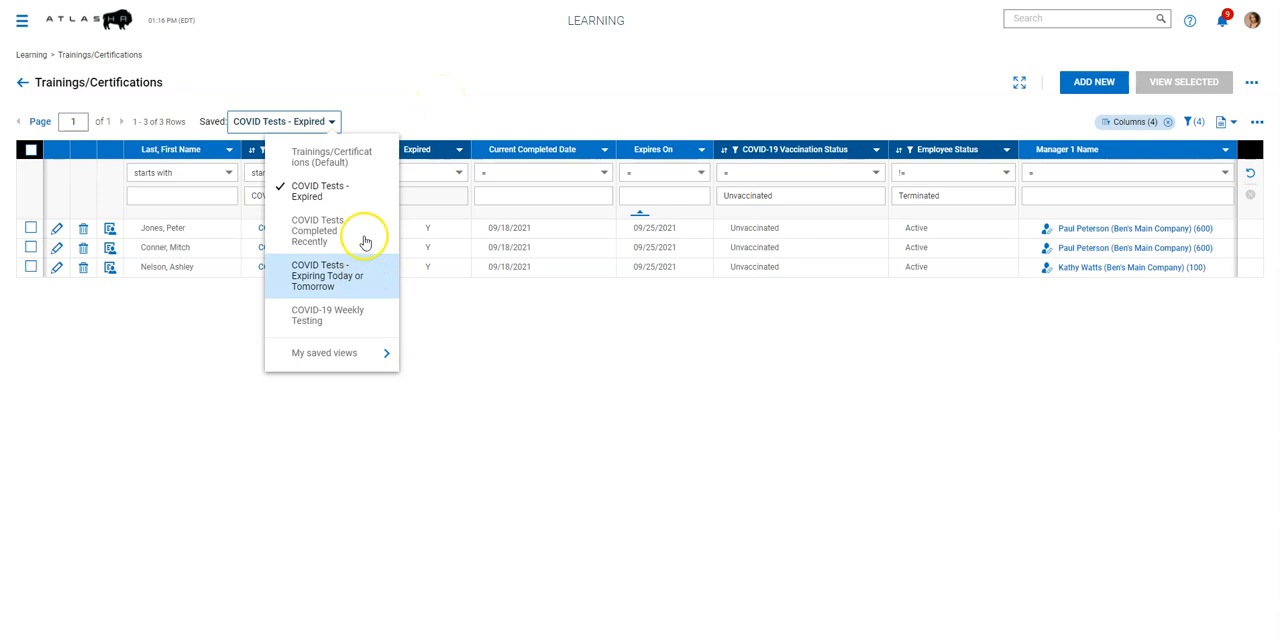
{"action": "left_click", "coordinate": [326, 316]}
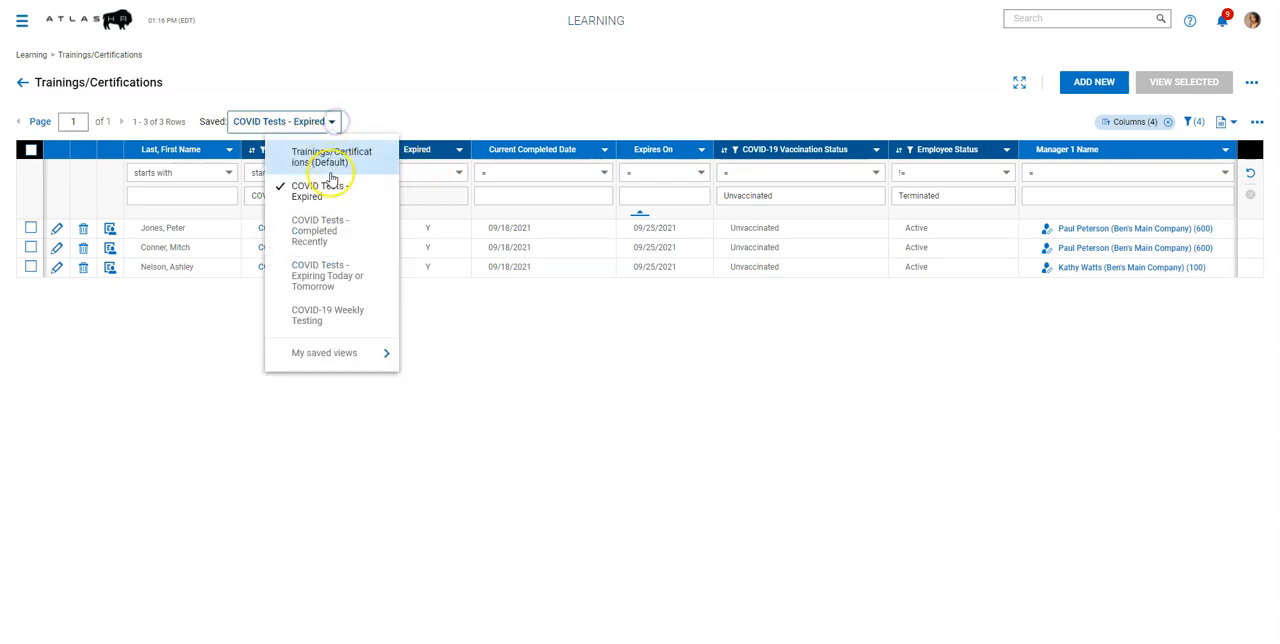
Switch to the COVID Tests - Completed Recently view listing five employees
{"action": "left_click", "coordinate": [320, 230]}
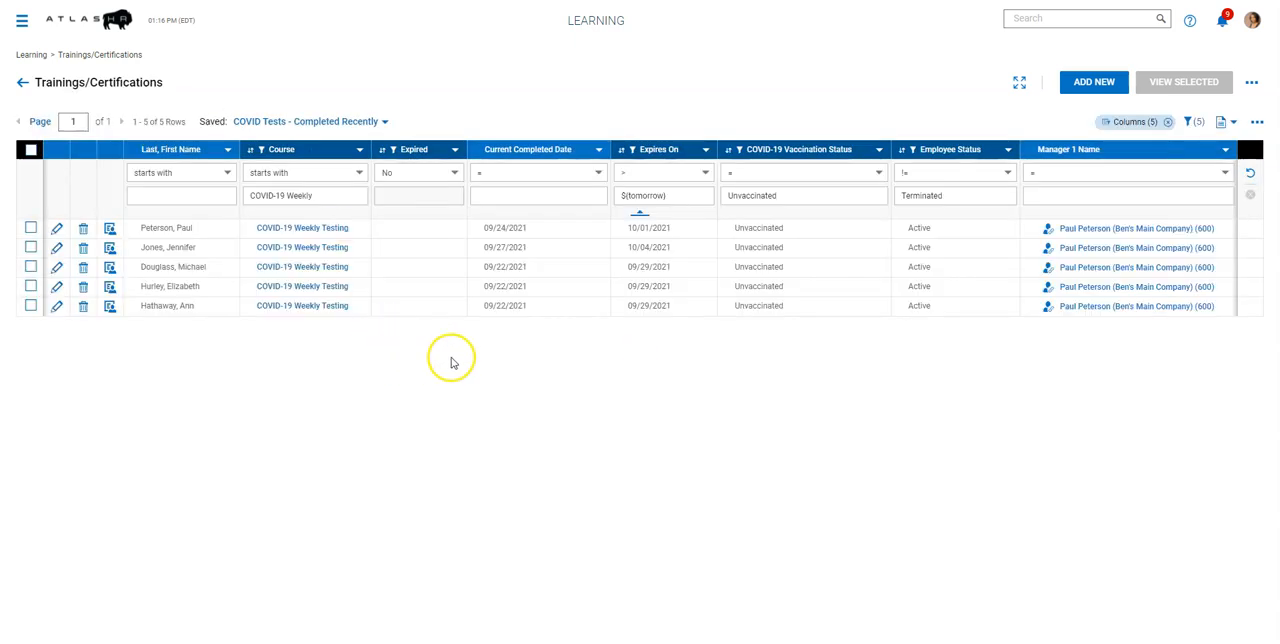
{"action": "mouse_move", "coordinate": [660, 148]}
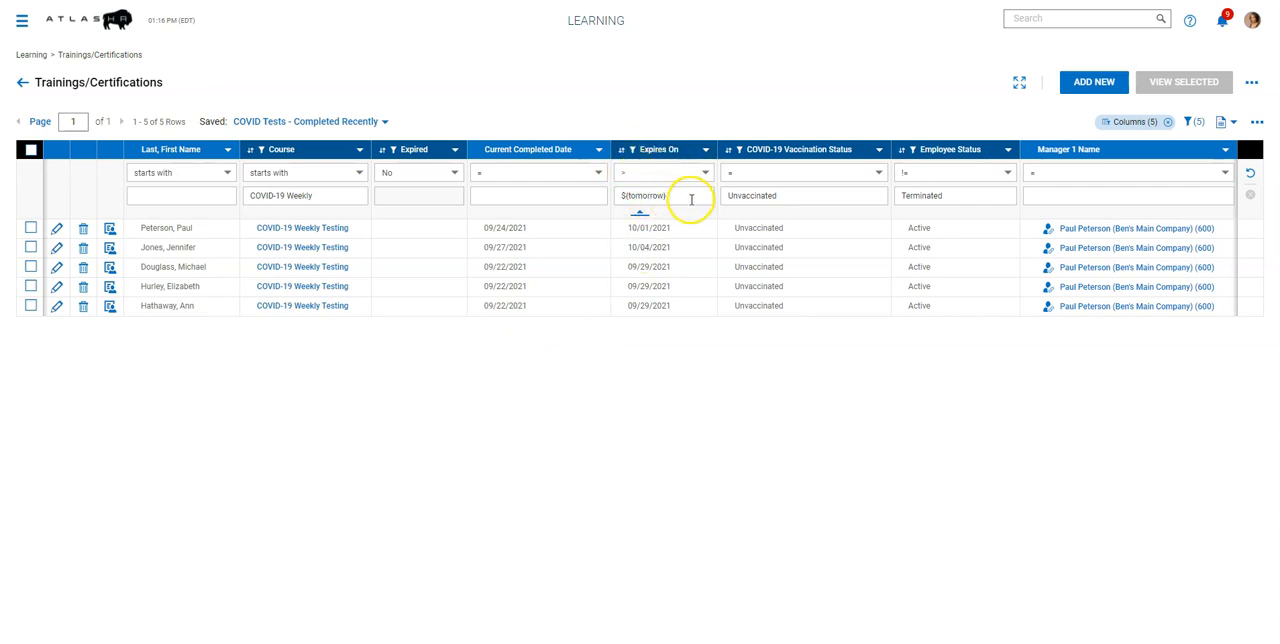
{"action": "mouse_move", "coordinate": [680, 344]}
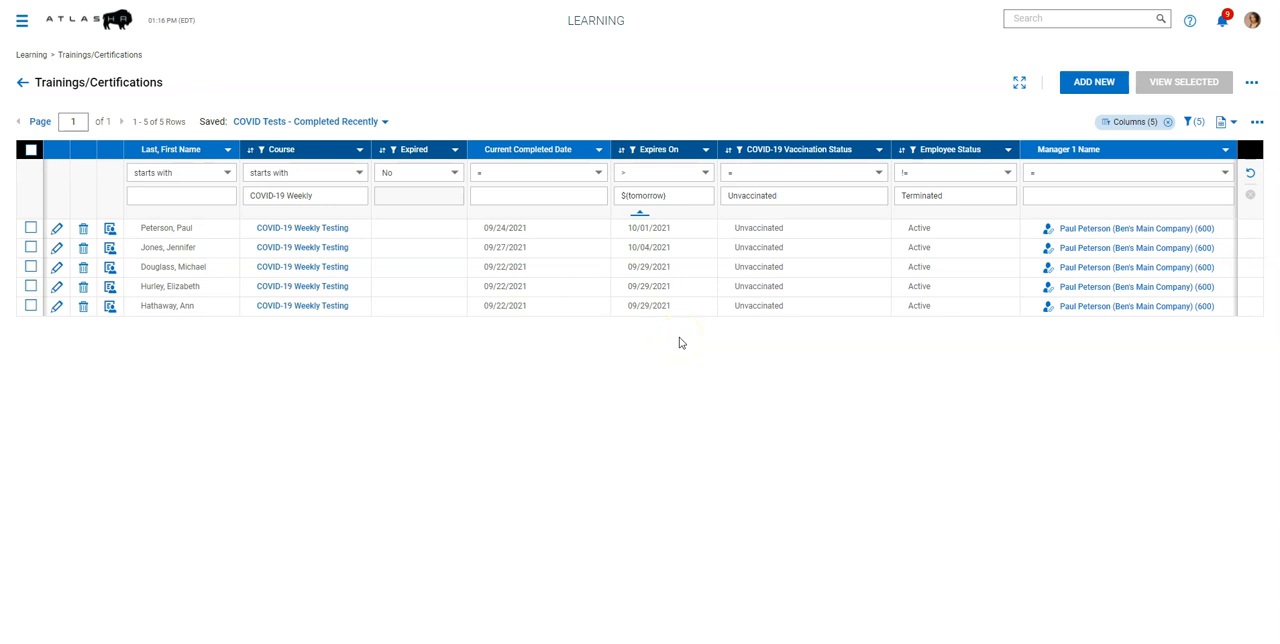
{"action": "mouse_move", "coordinate": [658, 350]}
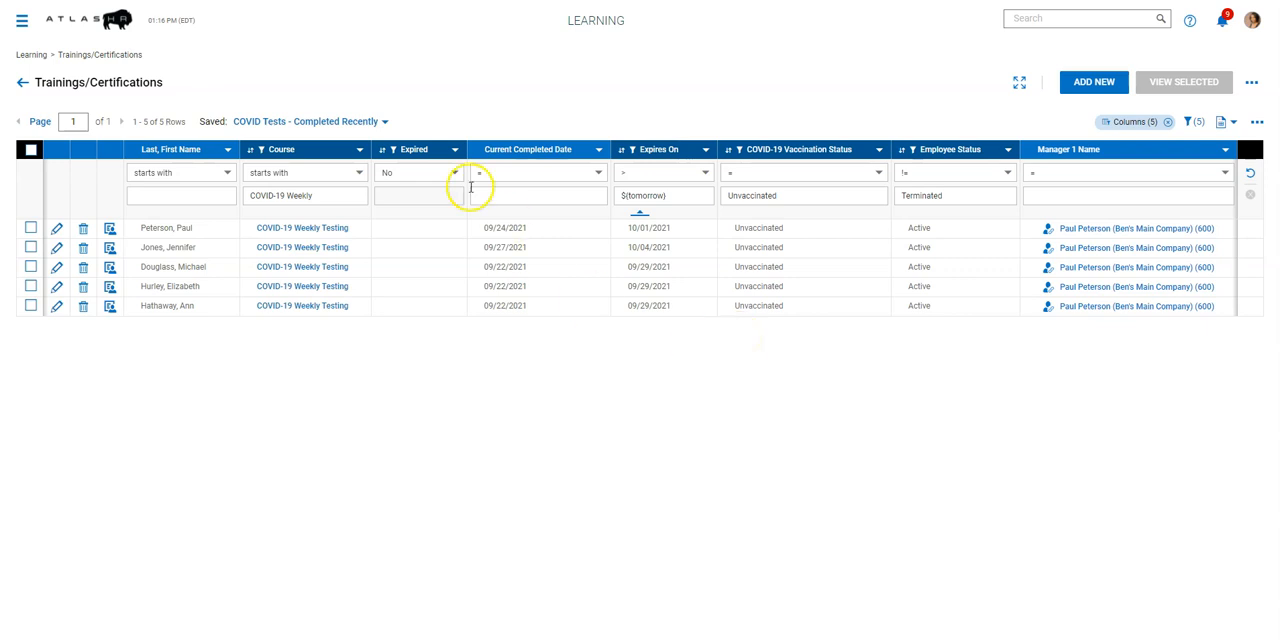
{"action": "left_click", "coordinate": [310, 120]}
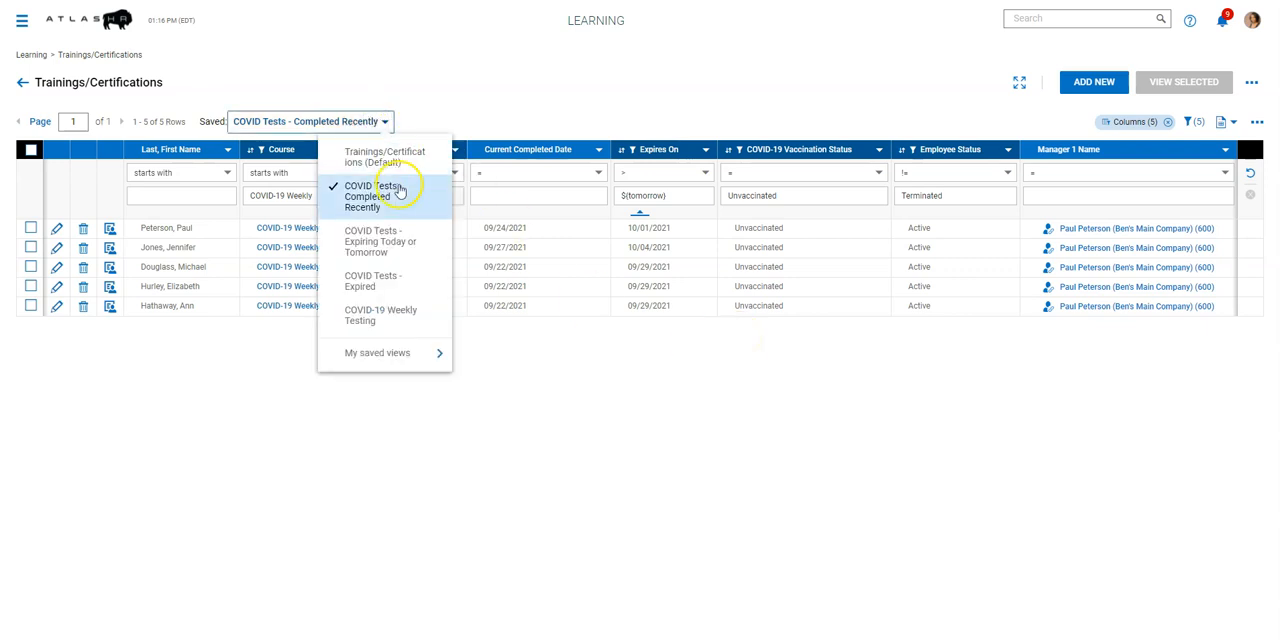
{"action": "mouse_move", "coordinate": [416, 246]}
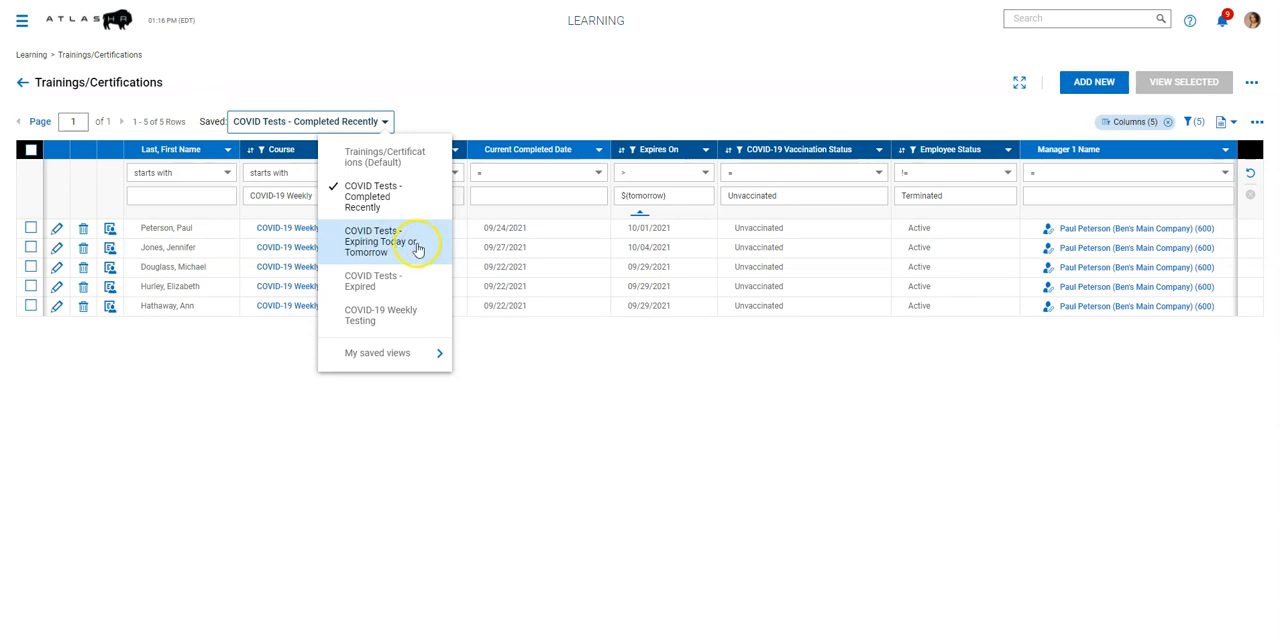
{"action": "left_click", "coordinate": [384, 240]}
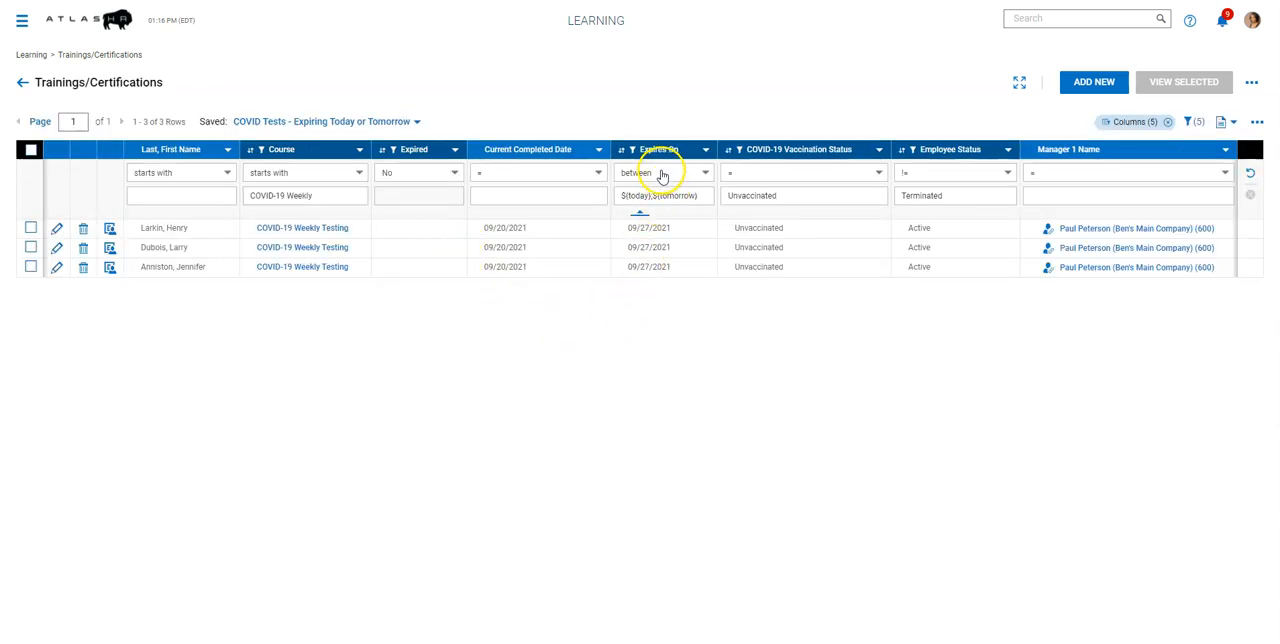
{"action": "mouse_move", "coordinate": [680, 280]}
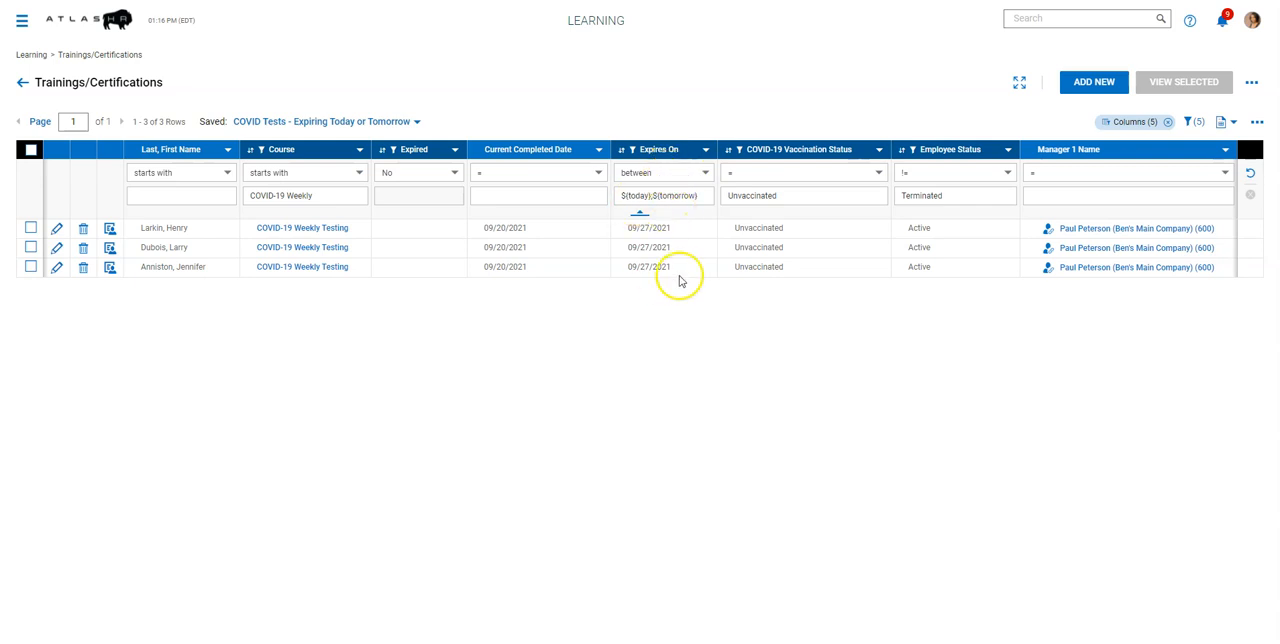
{"action": "mouse_move", "coordinate": [596, 376]}
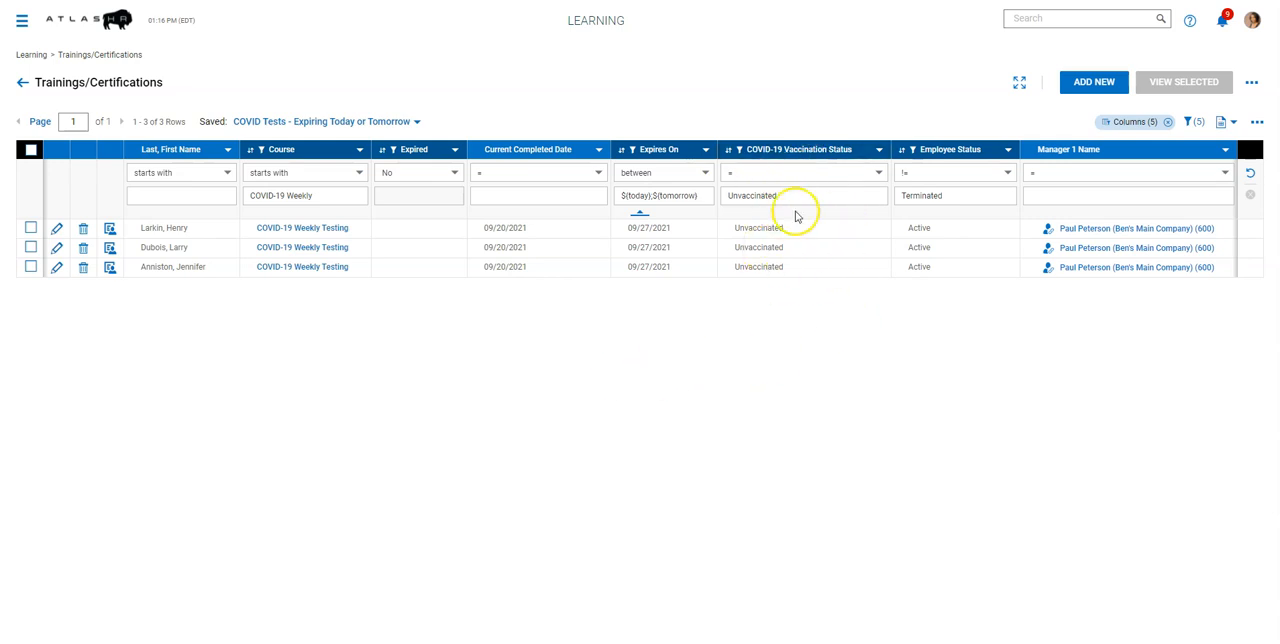
{"action": "mouse_move", "coordinate": [884, 222]}
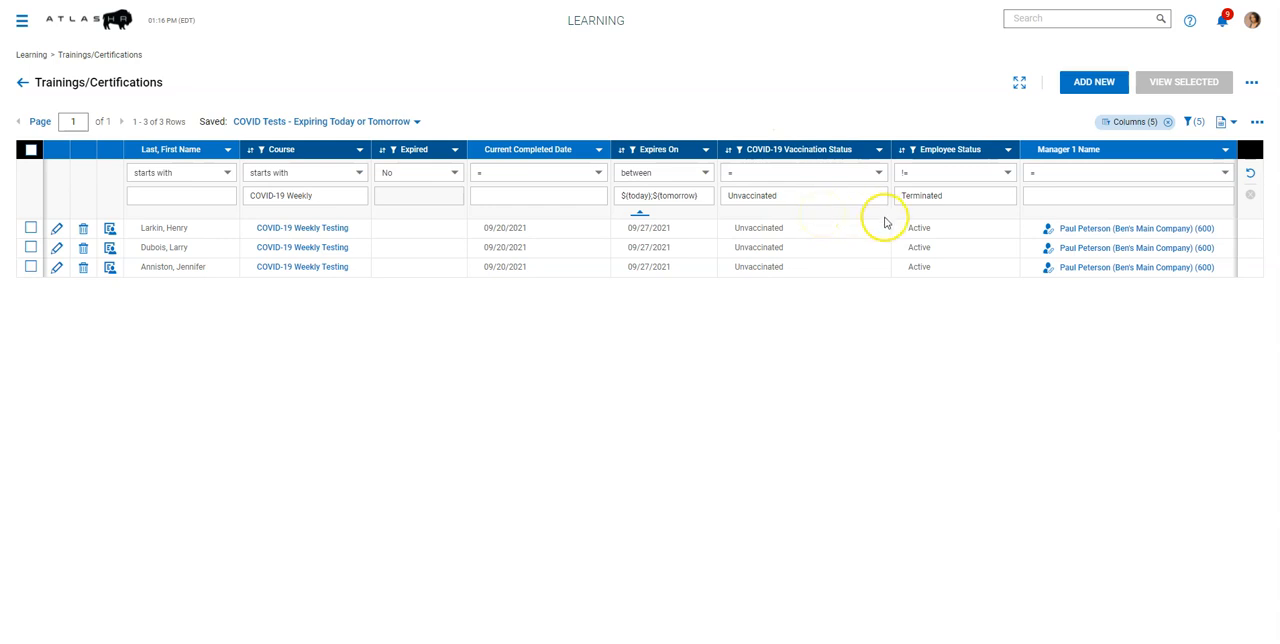
{"action": "mouse_move", "coordinate": [730, 400]}
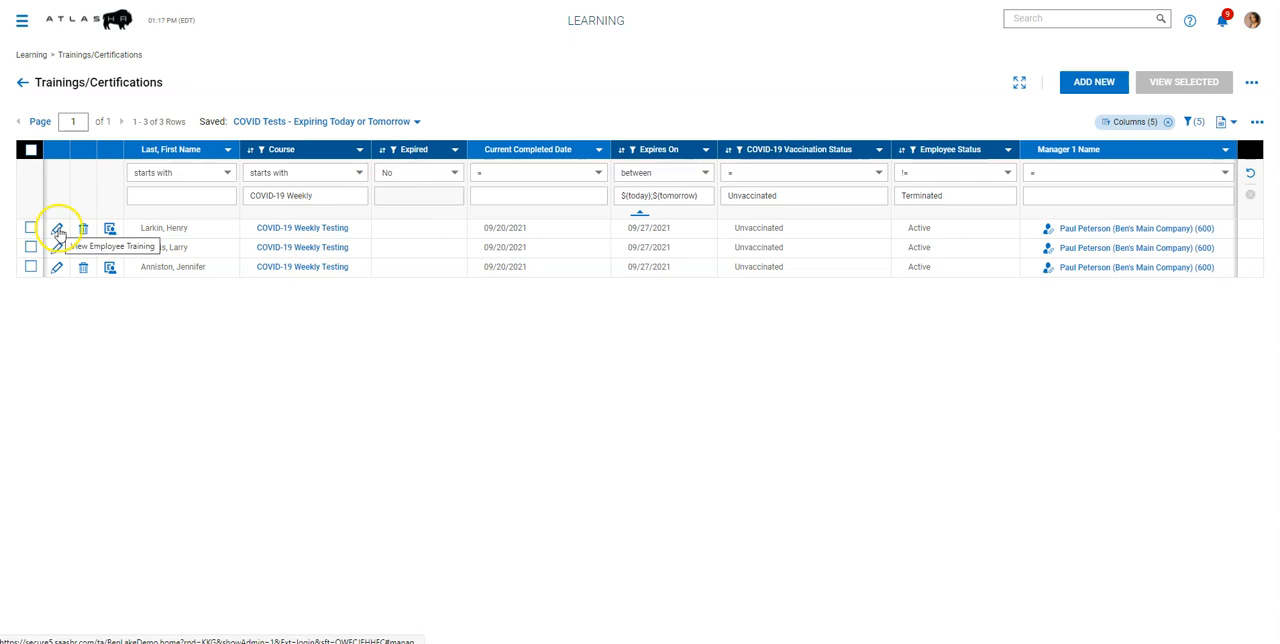
{"action": "left_click", "coordinate": [58, 228]}
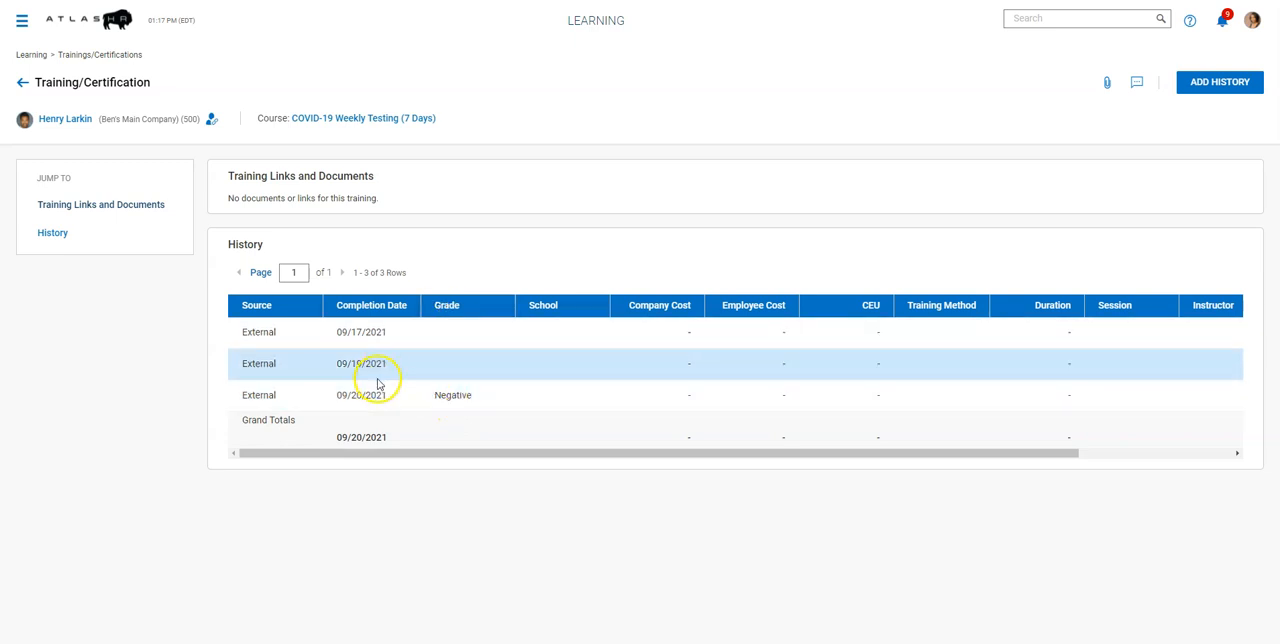
{"action": "mouse_move", "coordinate": [420, 308]}
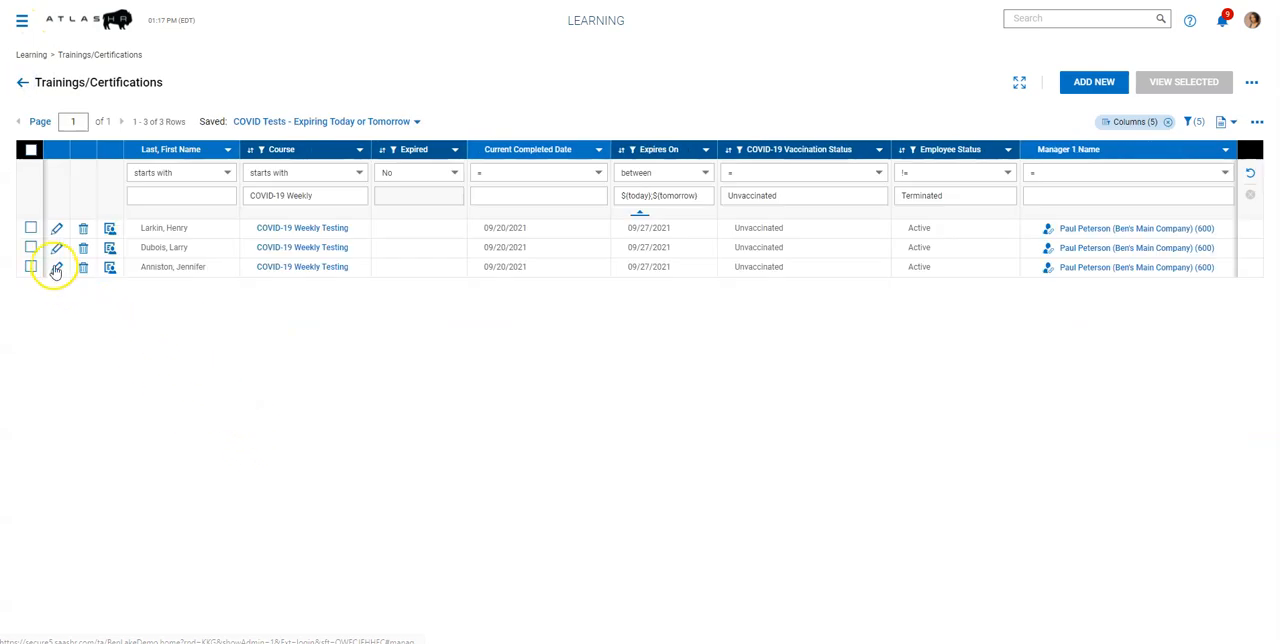
{"action": "left_click", "coordinate": [56, 268]}
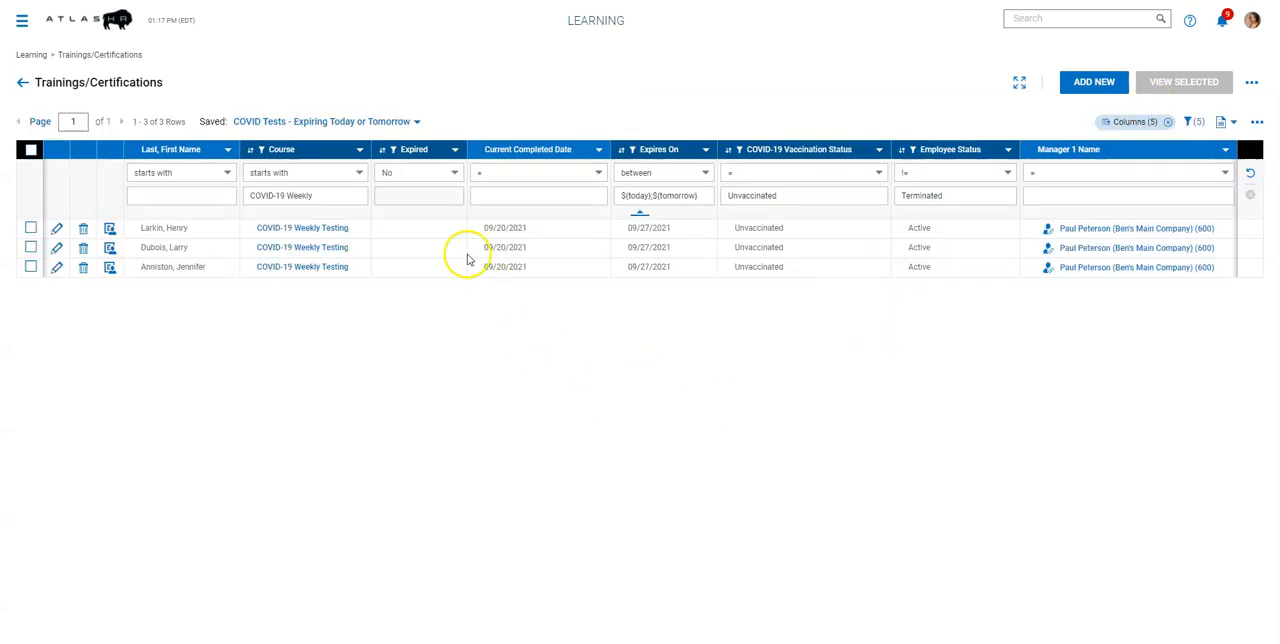
{"action": "mouse_move", "coordinate": [56, 228]}
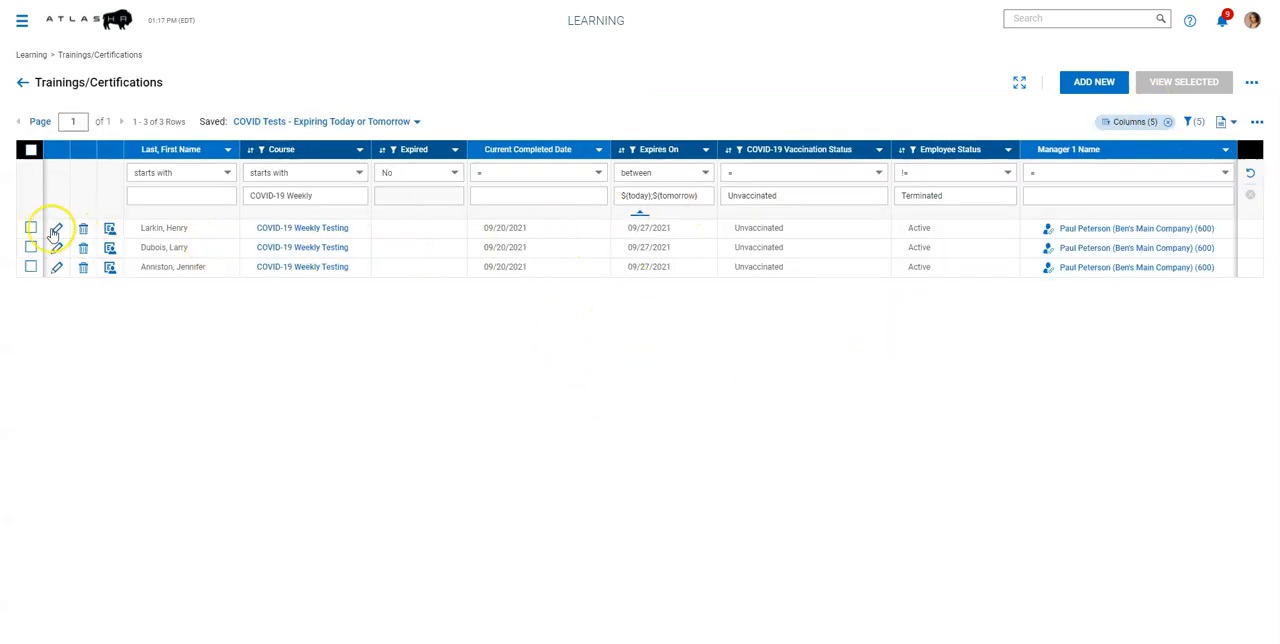
Select the first expiring employee and start Add History
{"action": "left_click", "coordinate": [30, 228]}
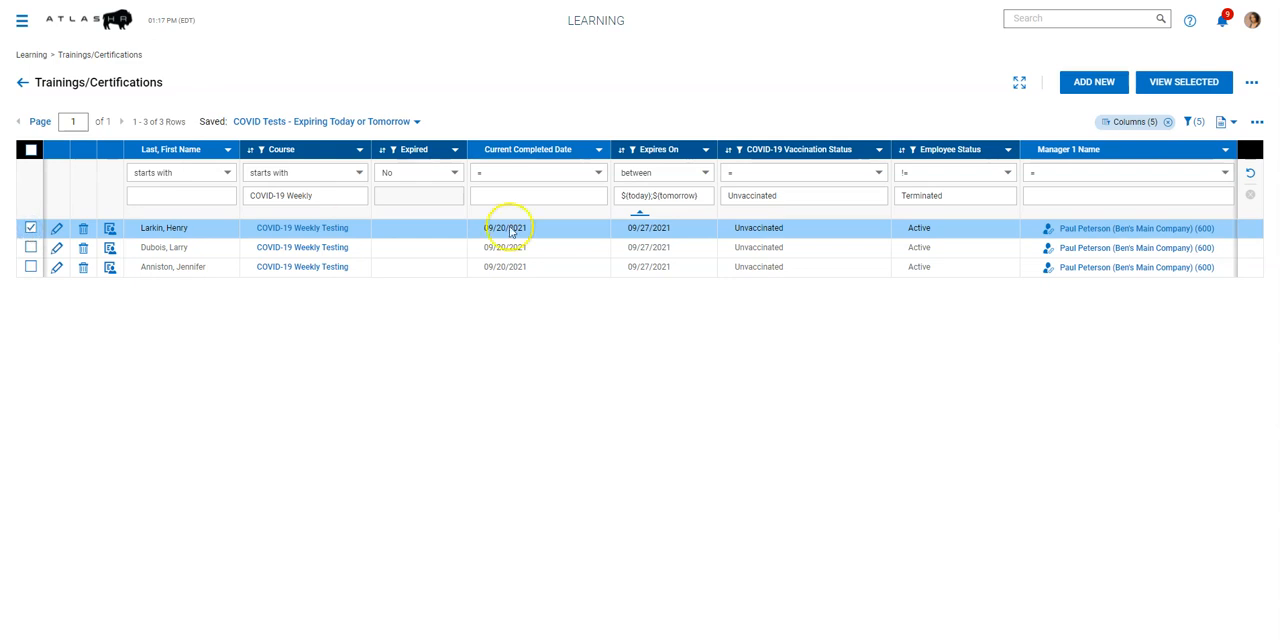
{"action": "left_click", "coordinate": [1252, 82]}
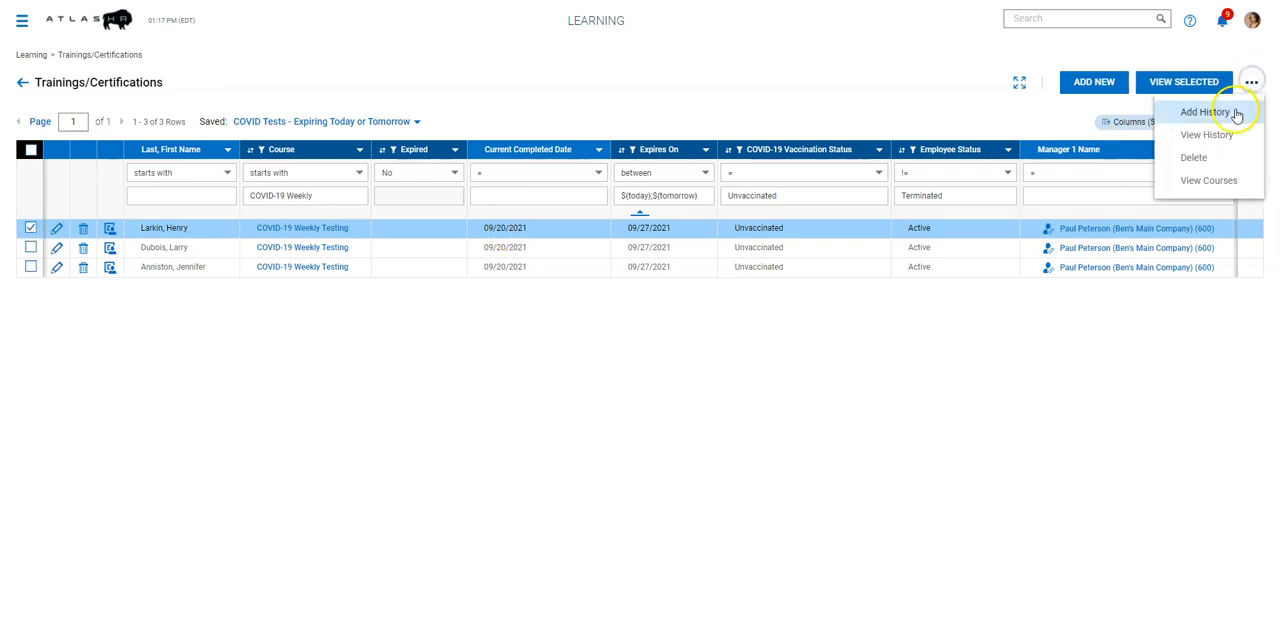
{"action": "left_click", "coordinate": [1206, 112]}
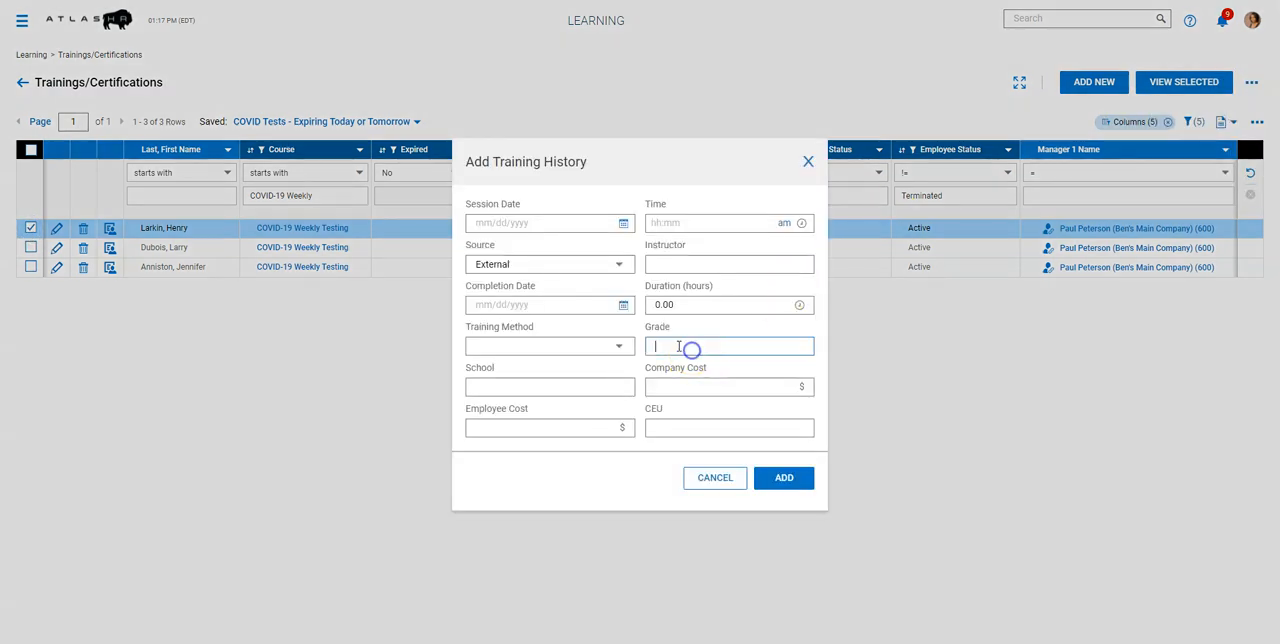
Enter Grade Positive, add the history entry and dismiss the confirmation
{"action": "type", "text": "Positi"}
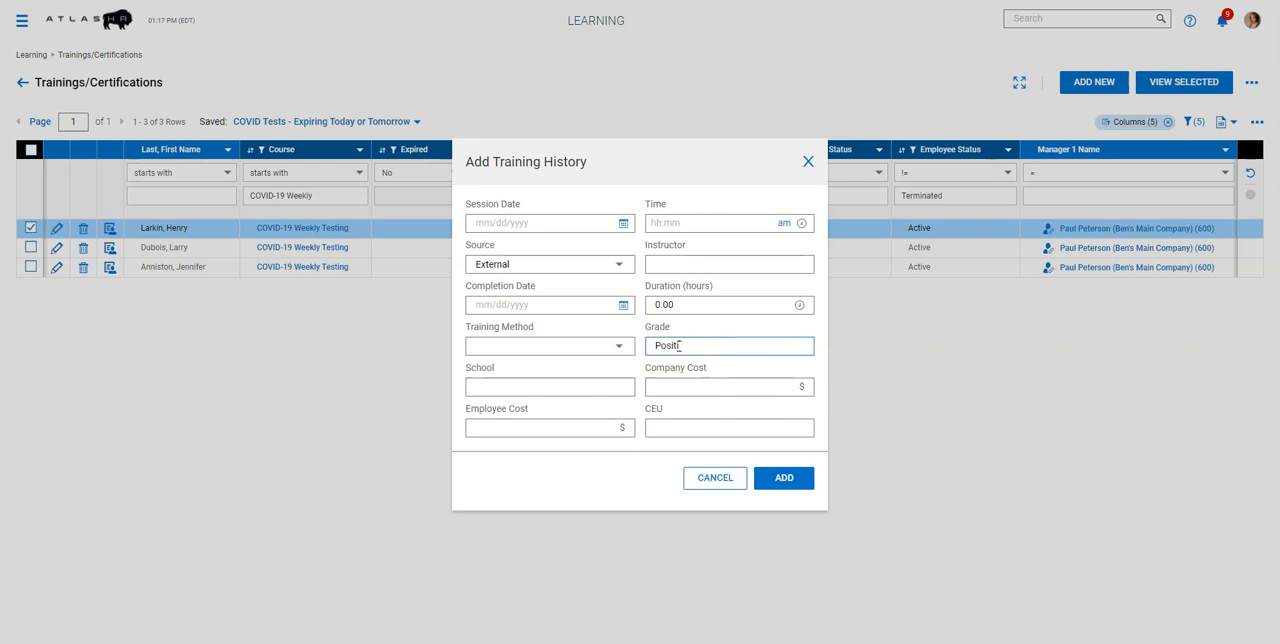
{"action": "left_click", "coordinate": [784, 476]}
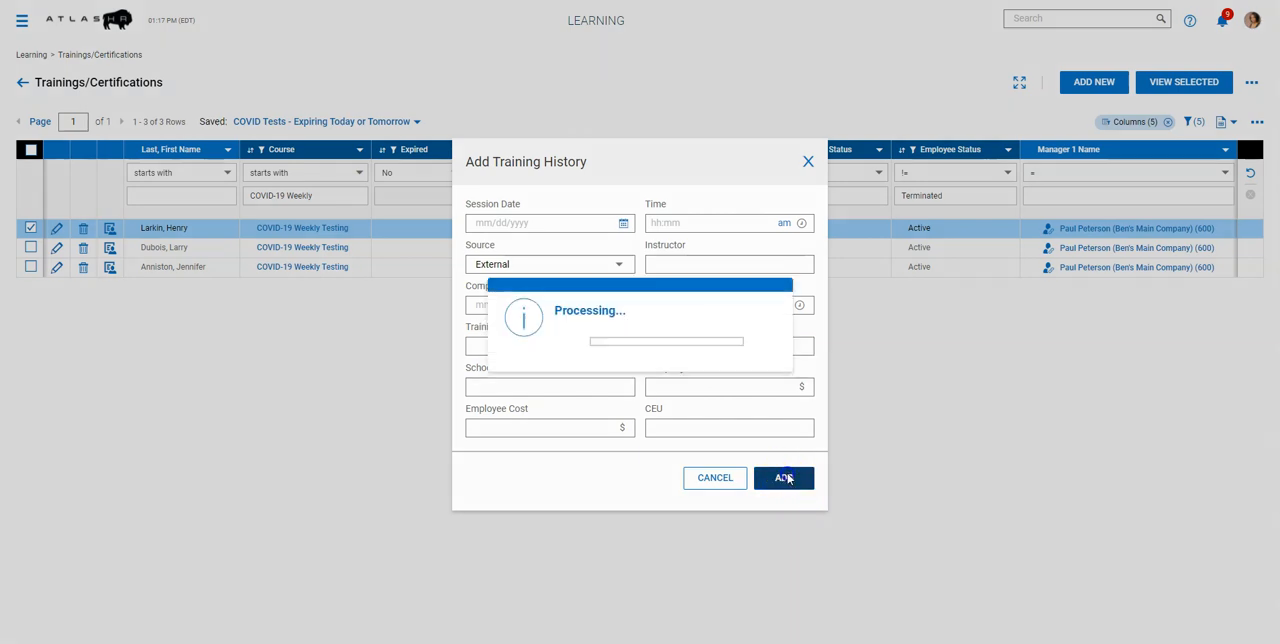
{"action": "left_click", "coordinate": [784, 476]}
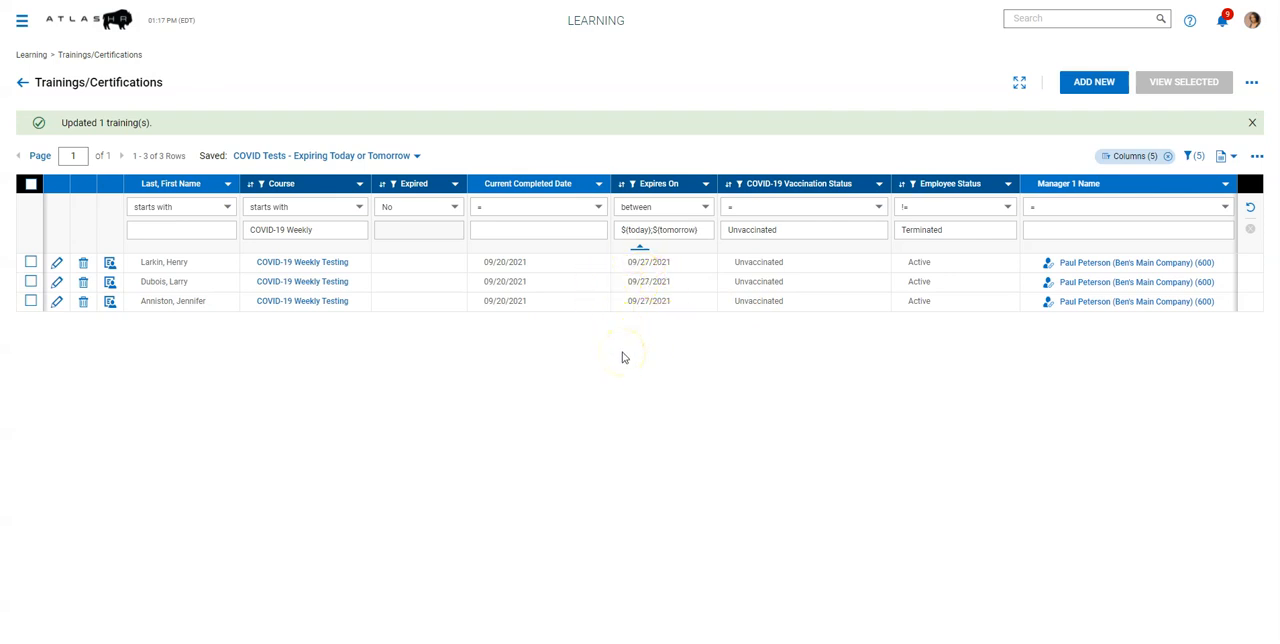
{"action": "left_click", "coordinate": [1252, 122]}
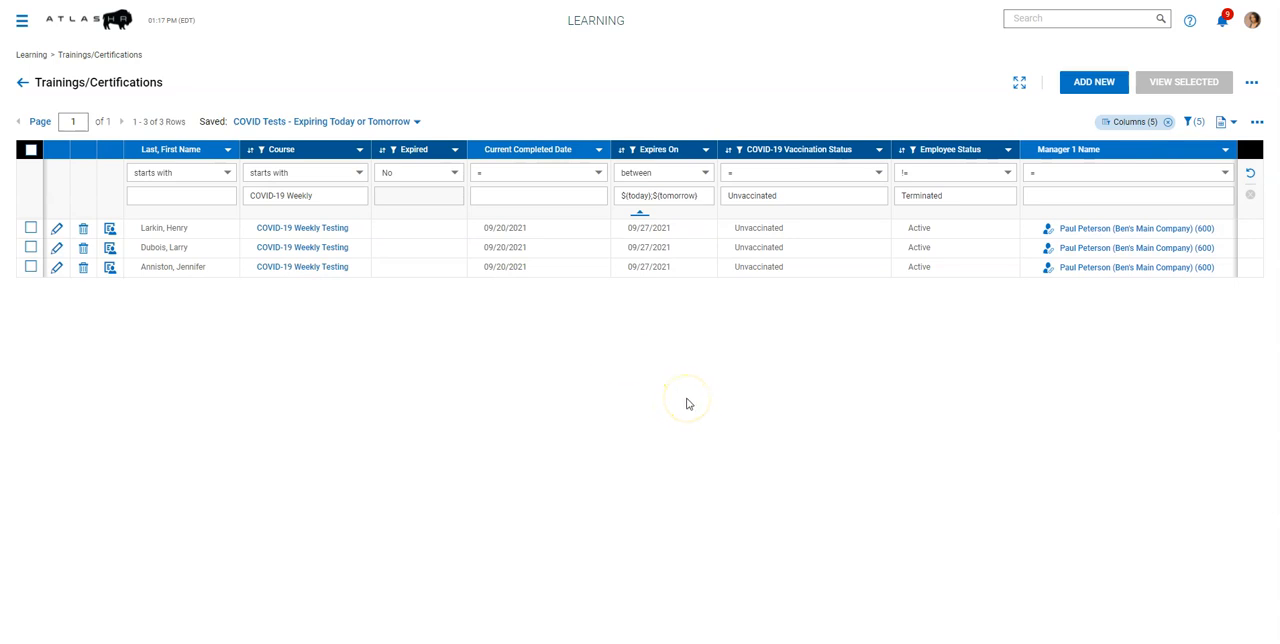
{"action": "mouse_move", "coordinate": [560, 400]}
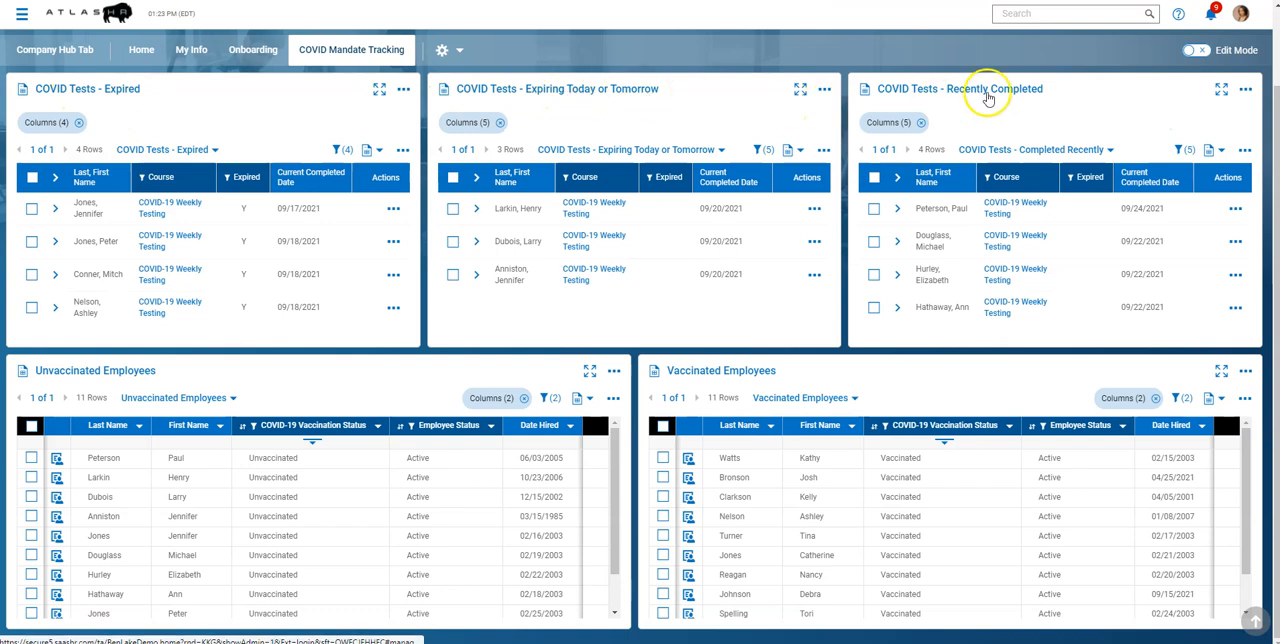
{"action": "mouse_move", "coordinate": [78, 92]}
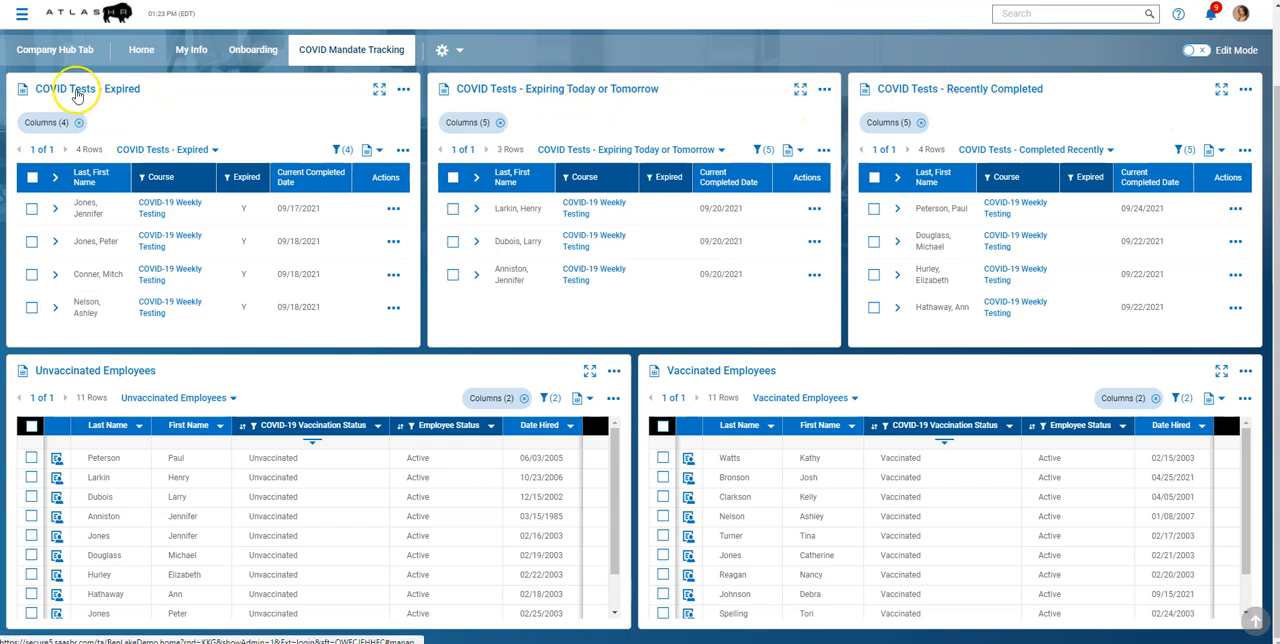
{"action": "mouse_move", "coordinate": [208, 116]}
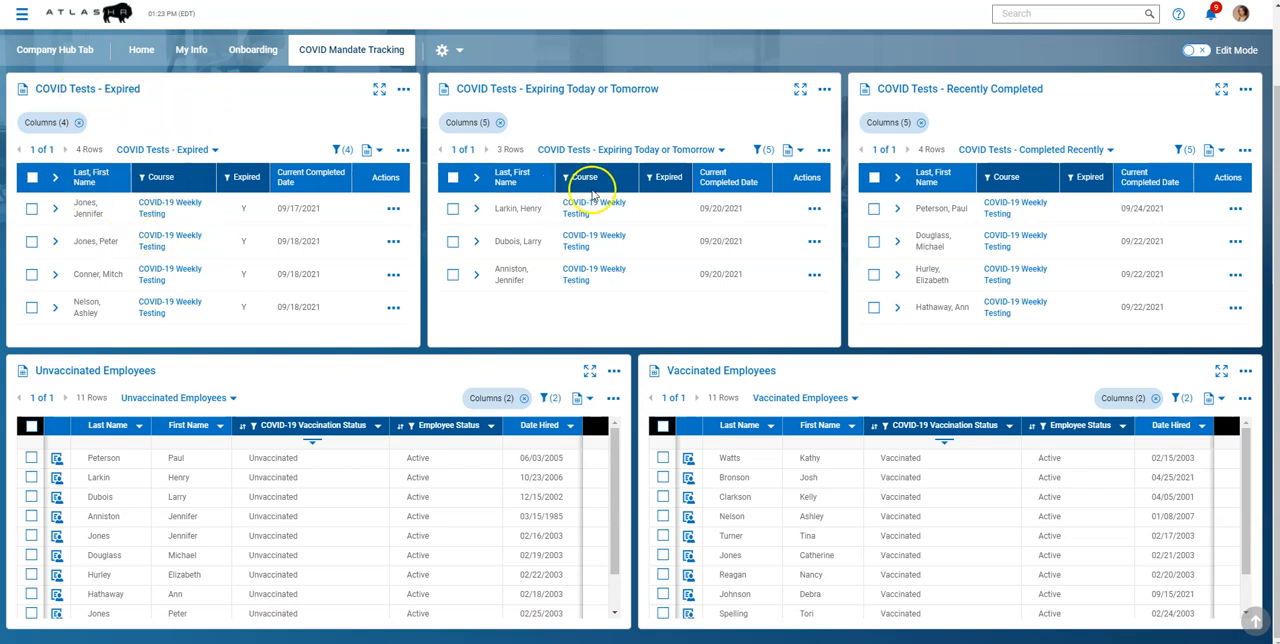
{"action": "mouse_move", "coordinate": [140, 132]}
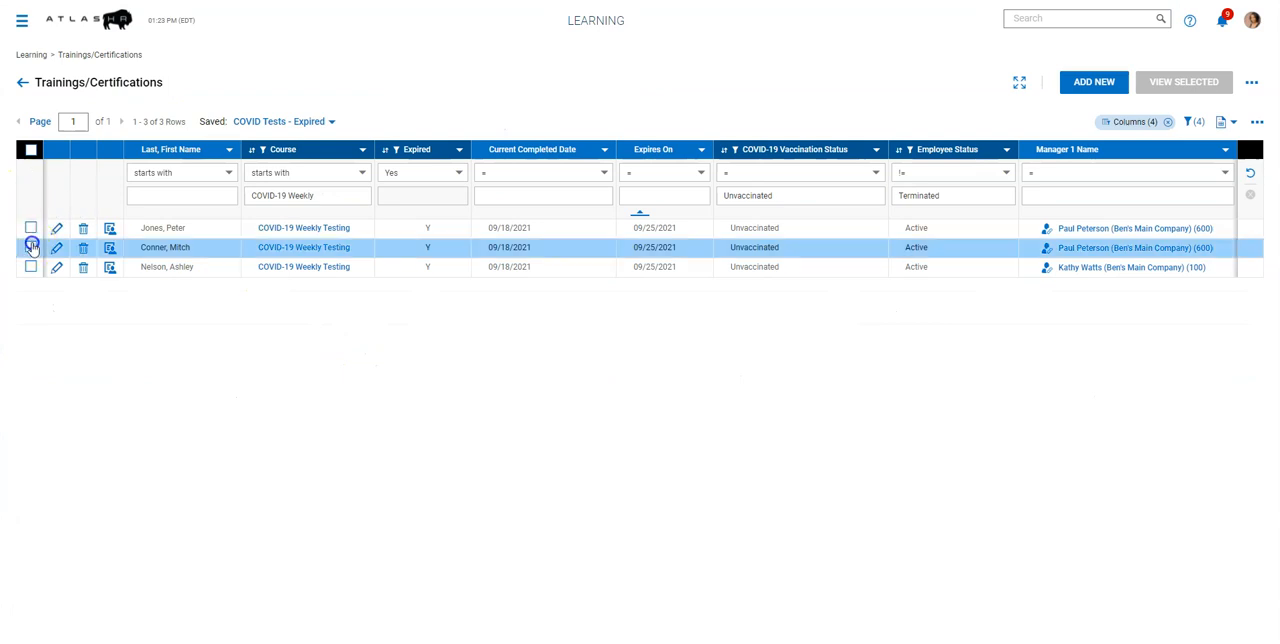
Select two expired employees and start Add History for both
{"action": "left_click", "coordinate": [30, 228]}
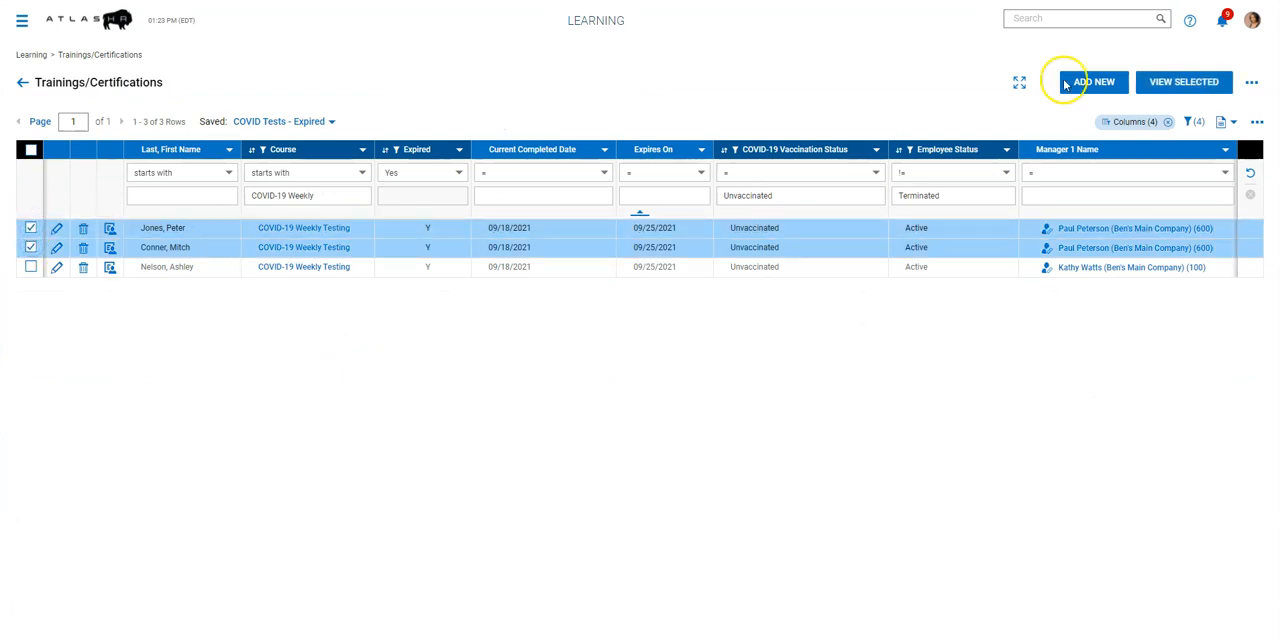
{"action": "left_click", "coordinate": [1252, 82]}
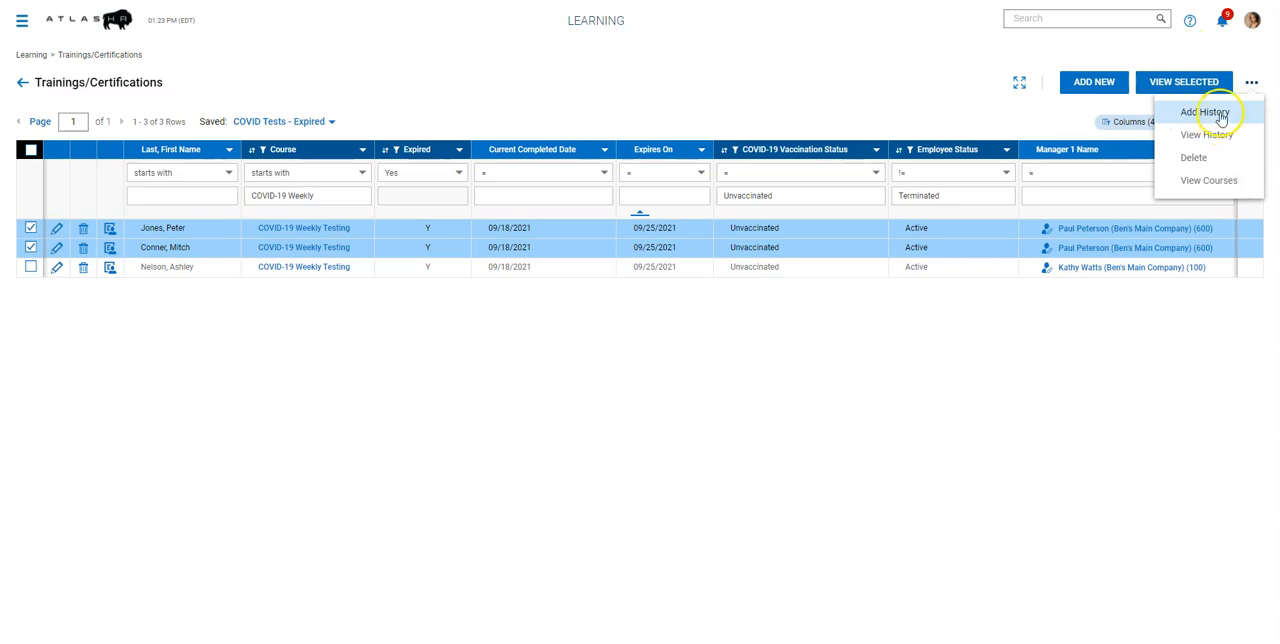
{"action": "left_click", "coordinate": [1206, 112]}
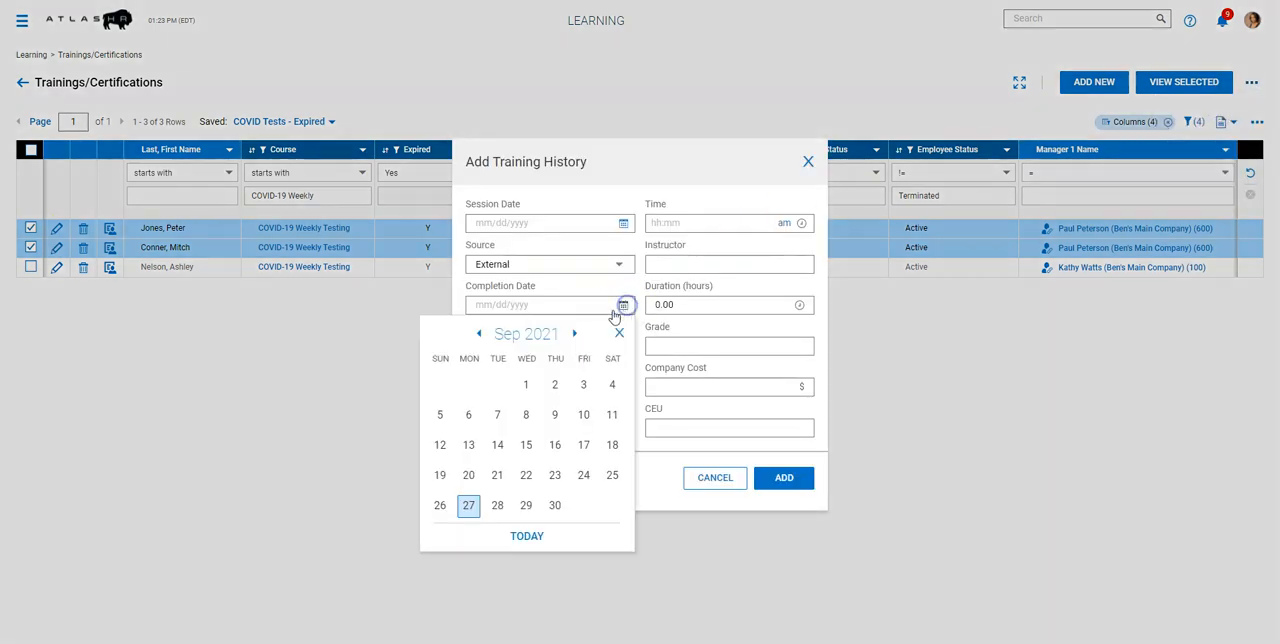
Set Completion Date to TODAY with Grade Negative, add, and refresh the list
{"action": "left_click", "coordinate": [468, 504]}
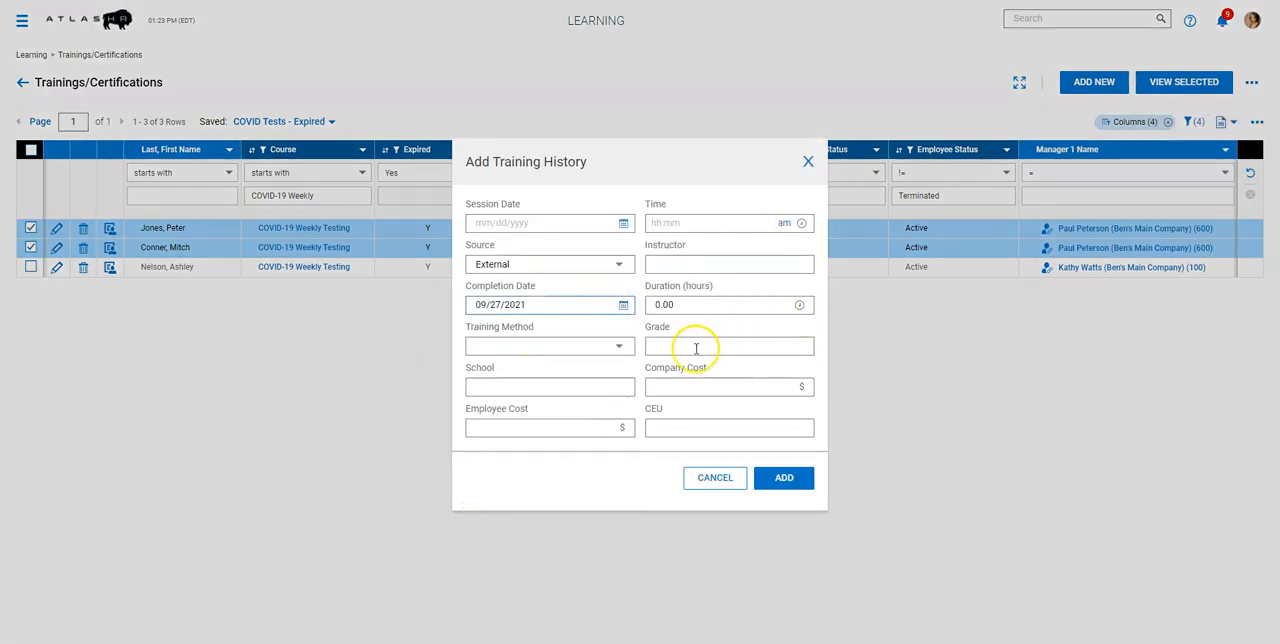
{"action": "type", "text": "Negative"}
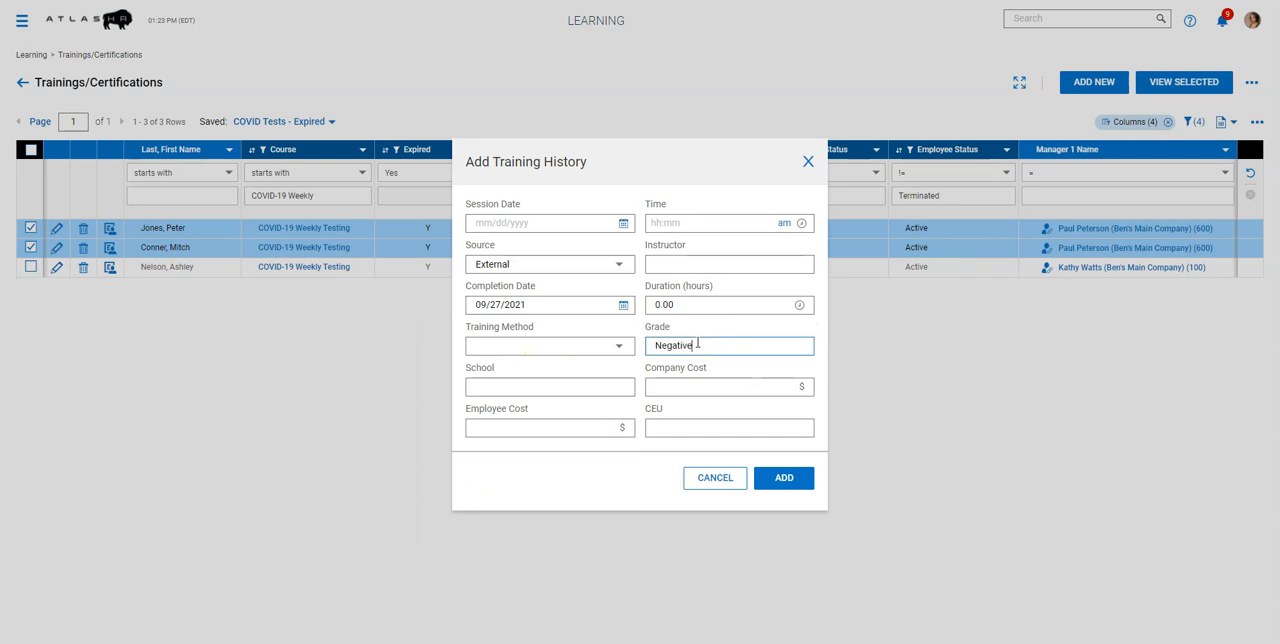
{"action": "left_click", "coordinate": [784, 476]}
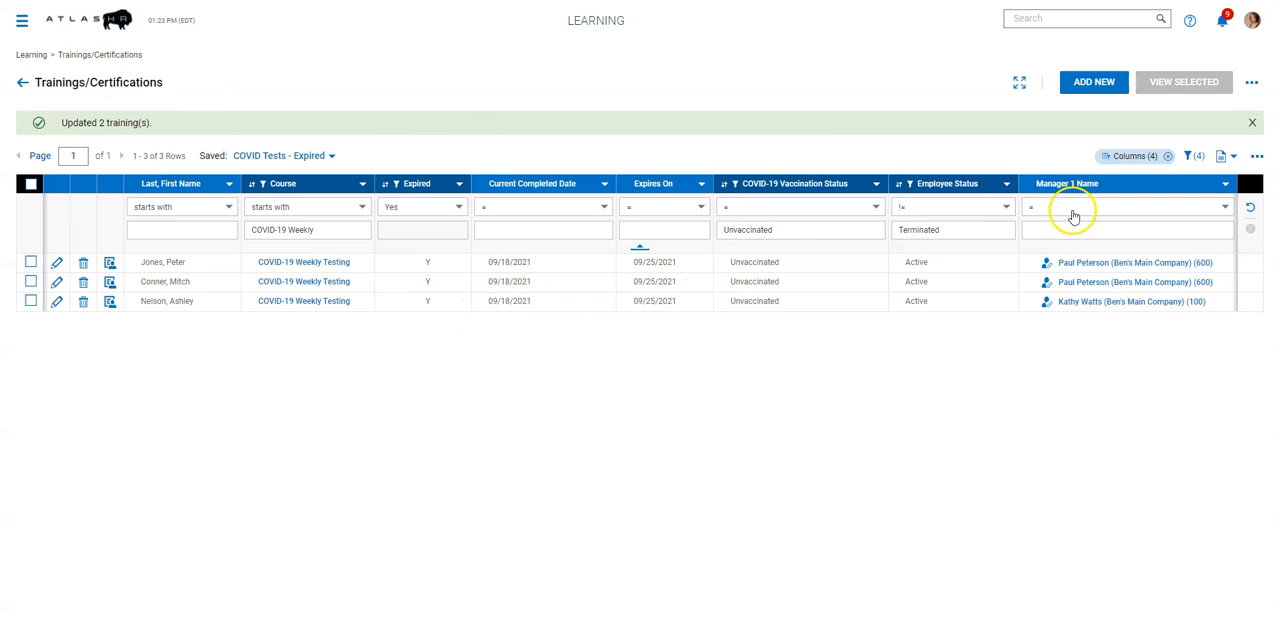
{"action": "left_click", "coordinate": [544, 230]}
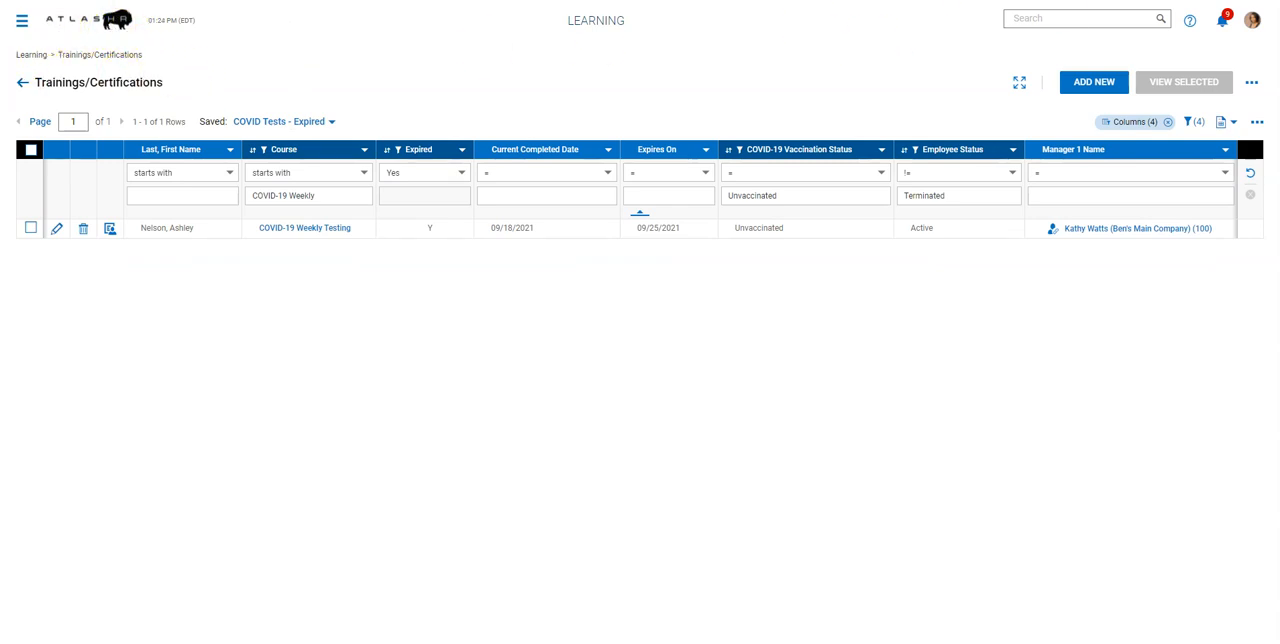
Go back to the COVID Mandate Tracking dashboard and view the expired tests panel
{"action": "left_click", "coordinate": [22, 82]}
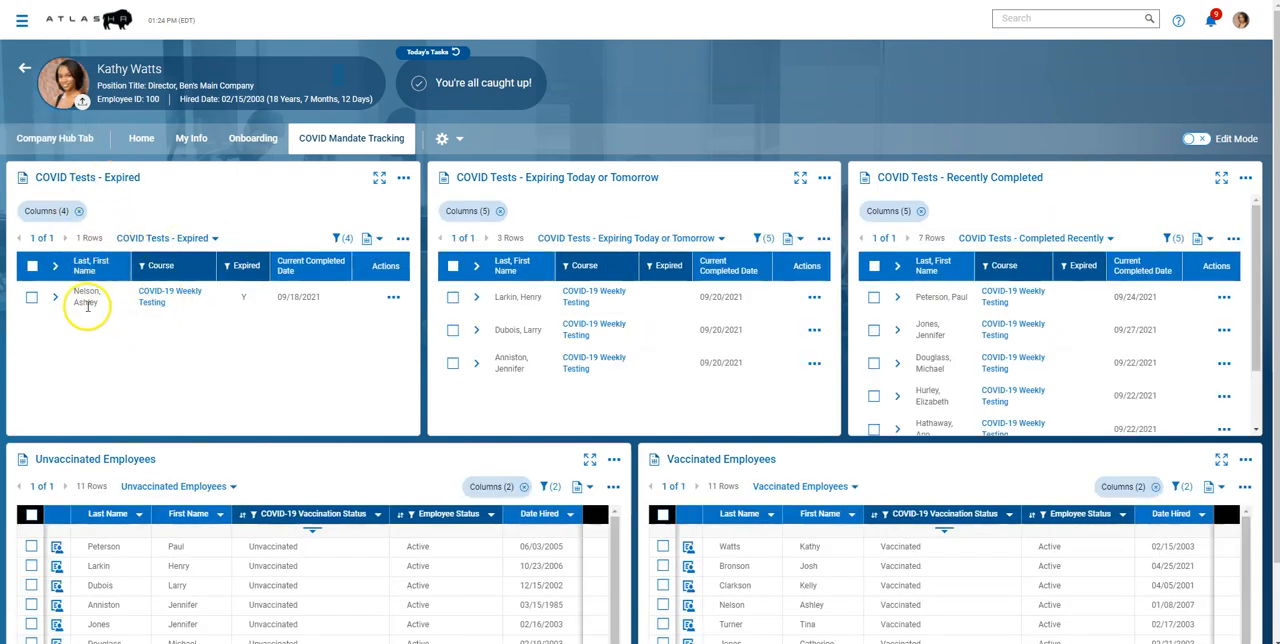
{"action": "scroll", "scroll_direction": "down", "scroll_amount": 3}
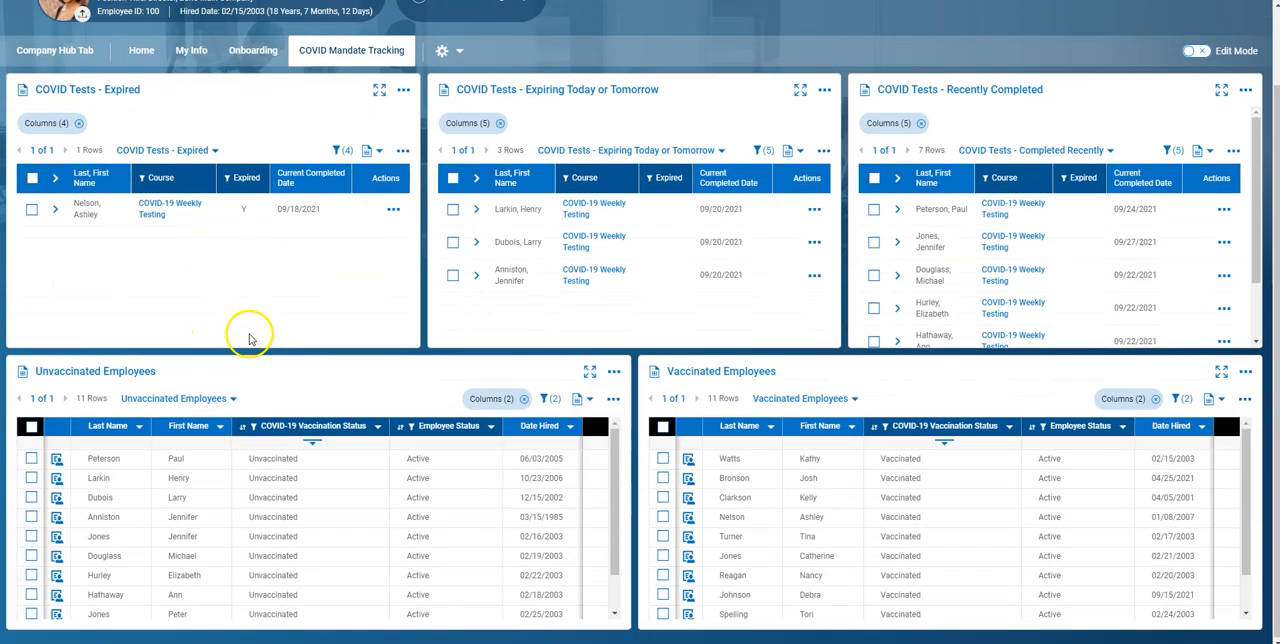